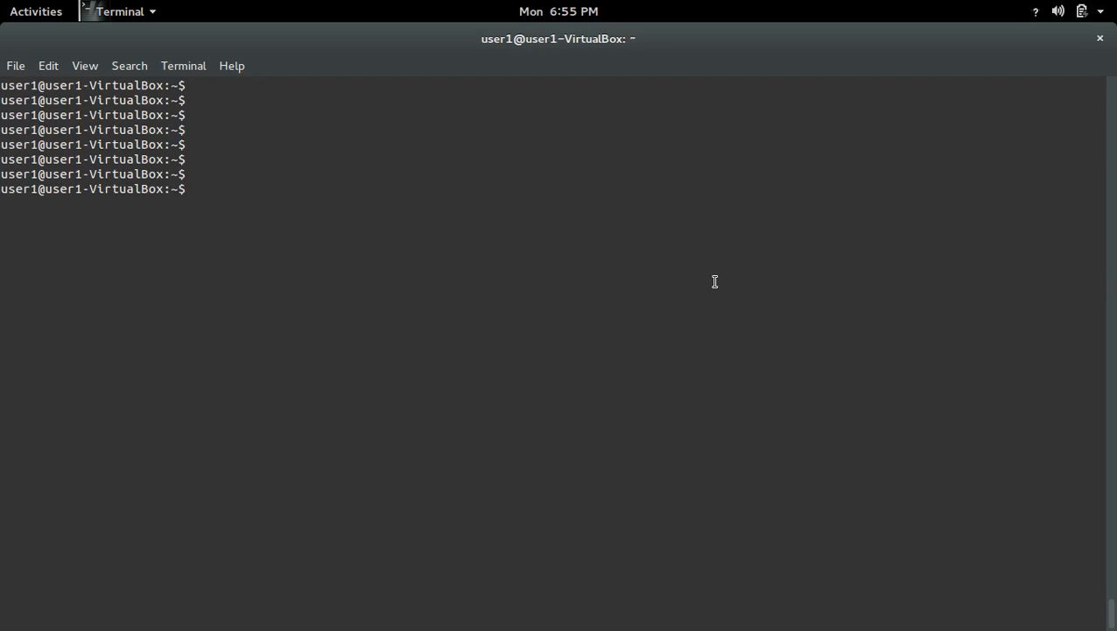
# Run 'sudo apt-get install python3-pip python3-dev'; both report already newest
pyautogui.write('sudo apt-get install python3-pip python3-dev')
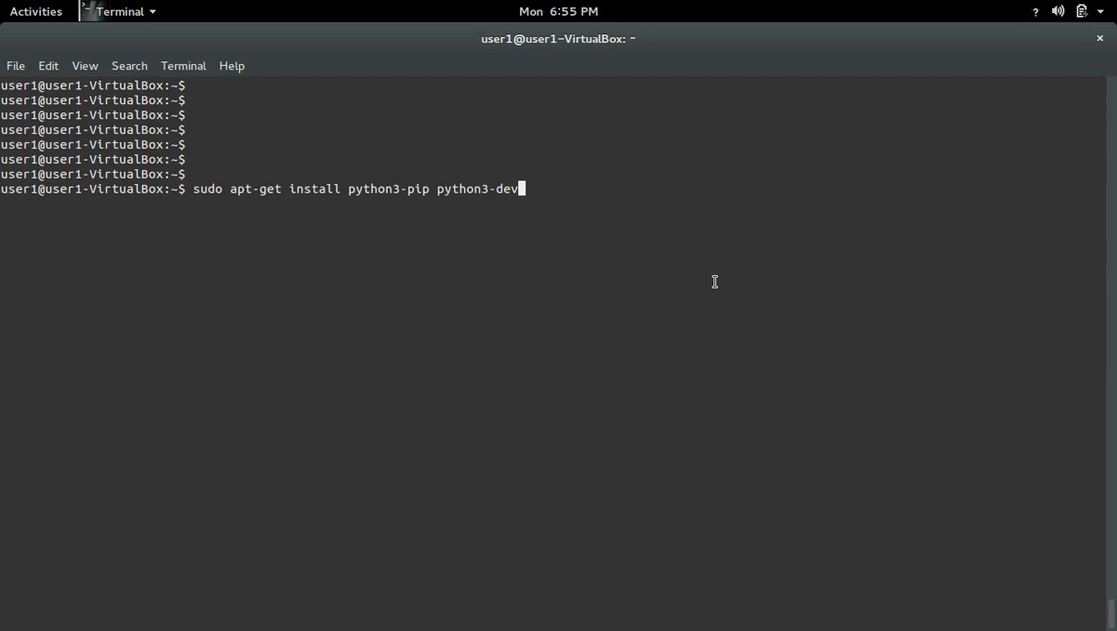
pyautogui.doubleClick(389, 189)
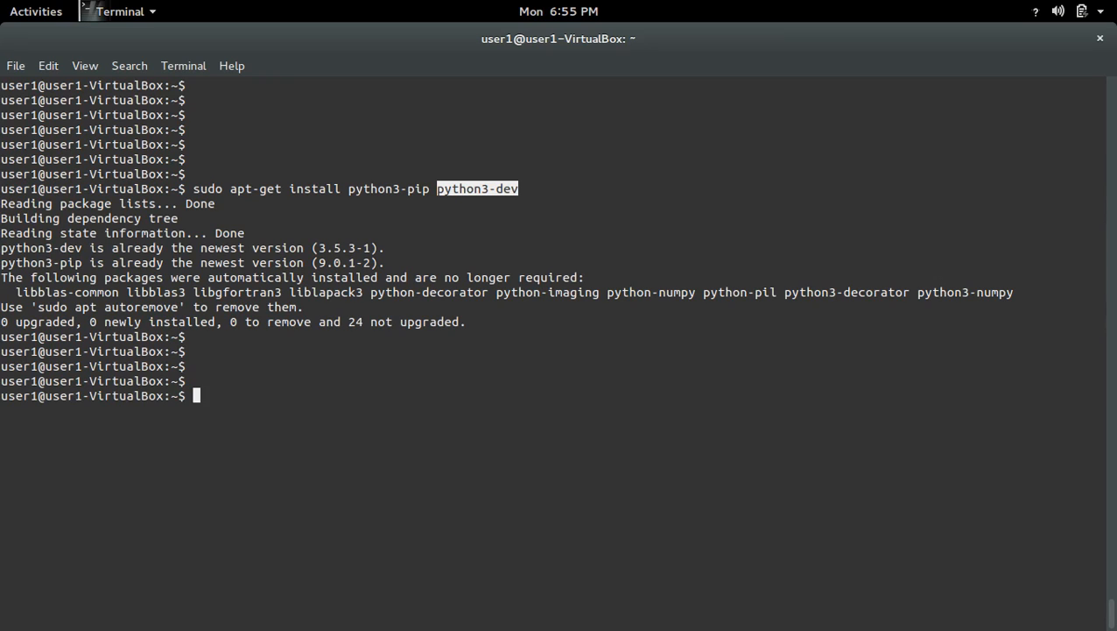
# Run 'sudo pip3 install scipy' to download and install scipy-0.19.0
pyautogui.write('sudo')
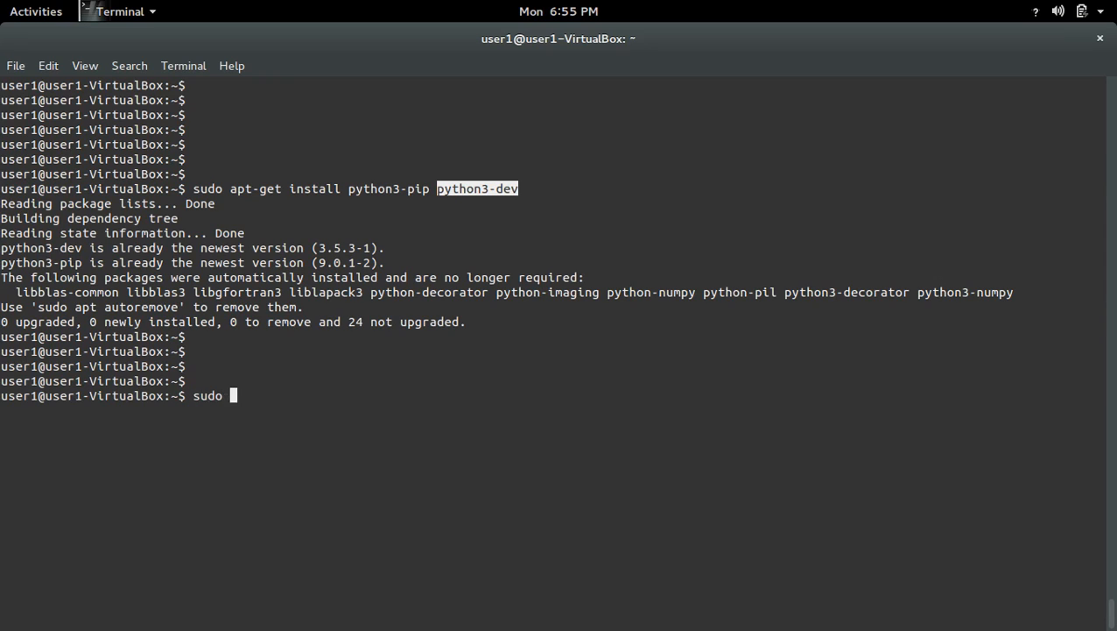
pyautogui.write('pi')
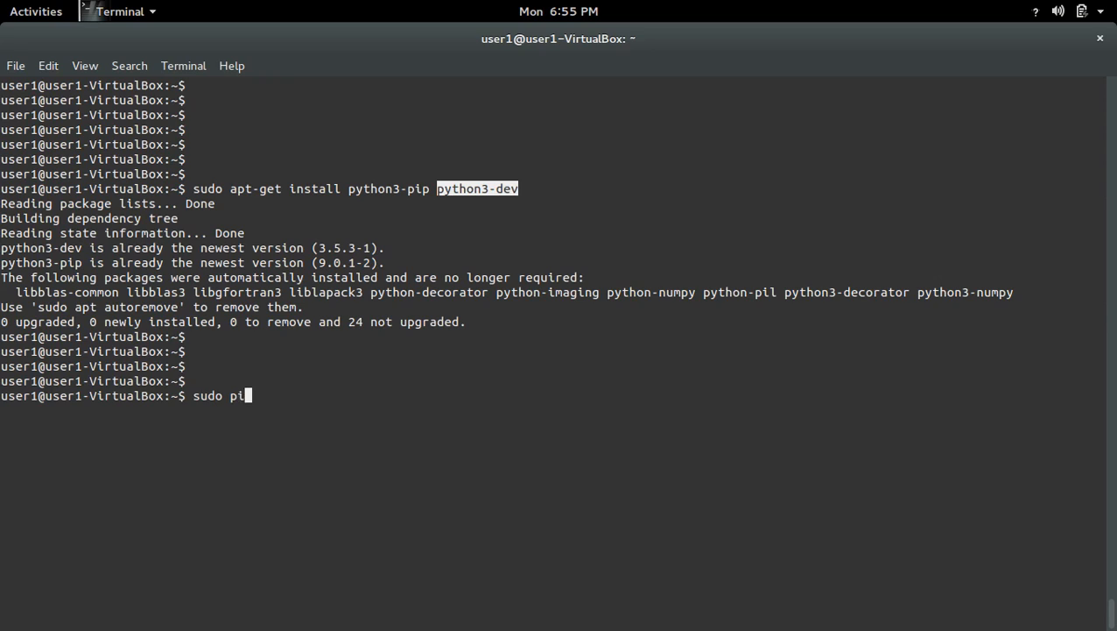
pyautogui.write('p3')
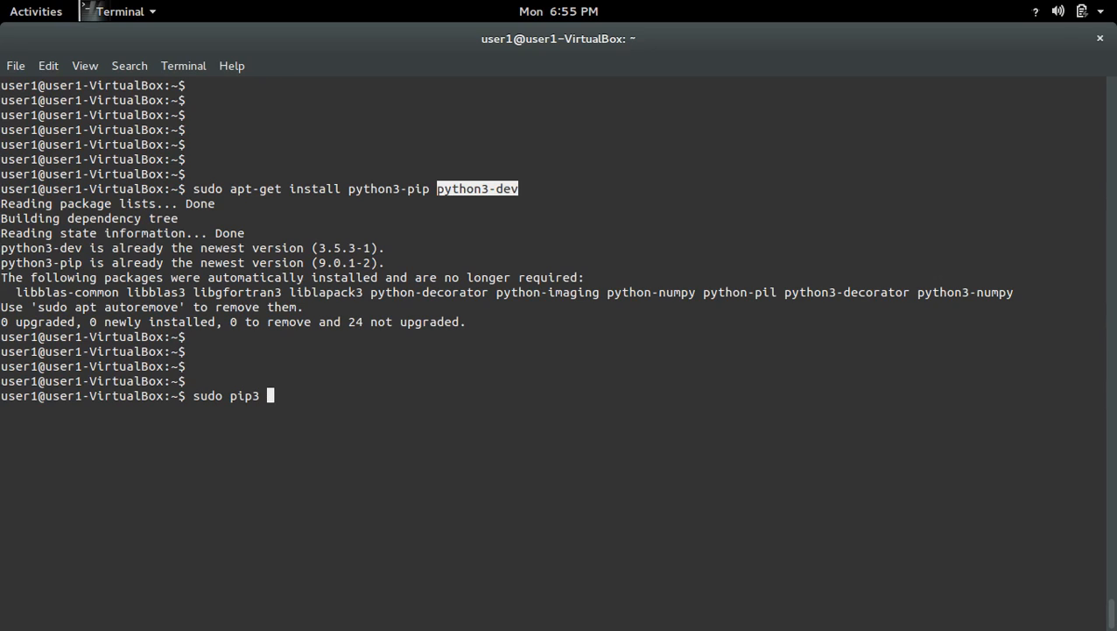
pyautogui.write('install')
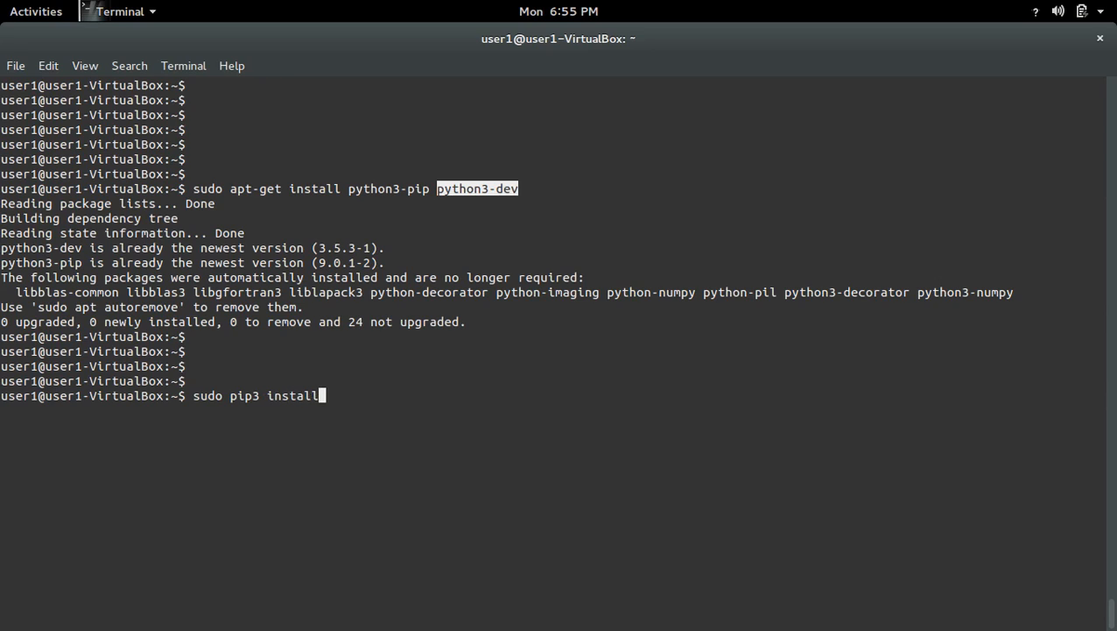
pyautogui.write('sci')
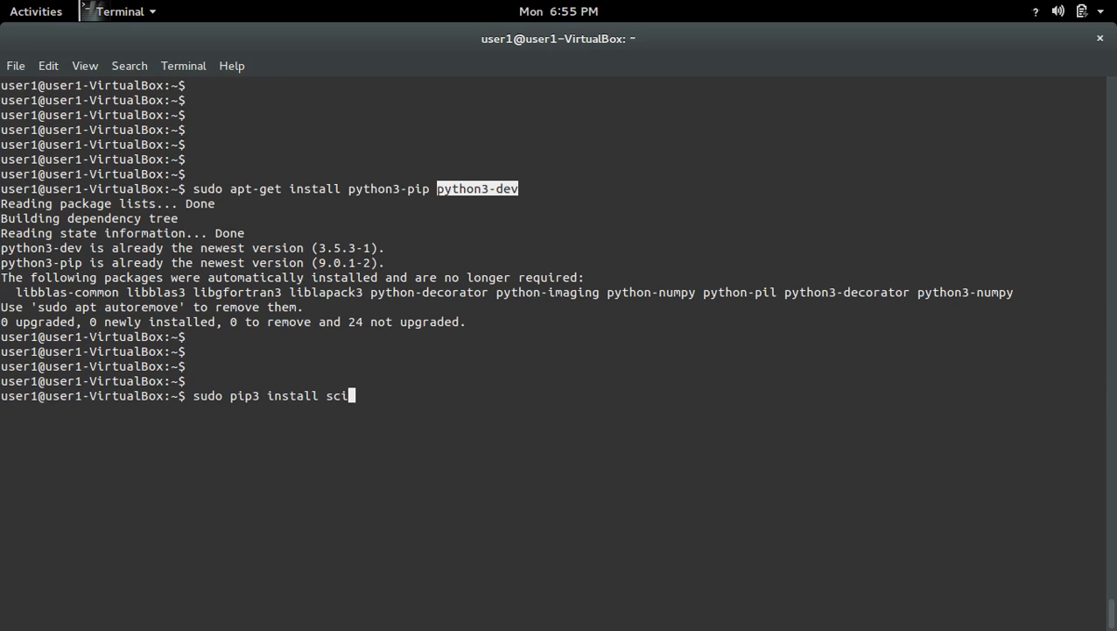
pyautogui.write('pi')
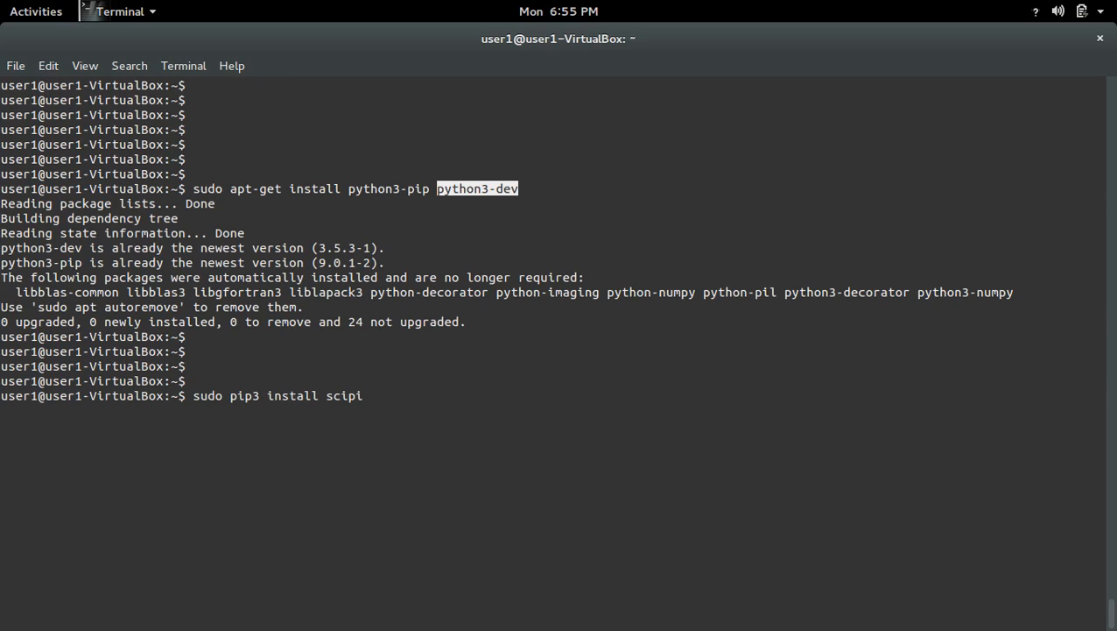
pyautogui.press('BackSpace')
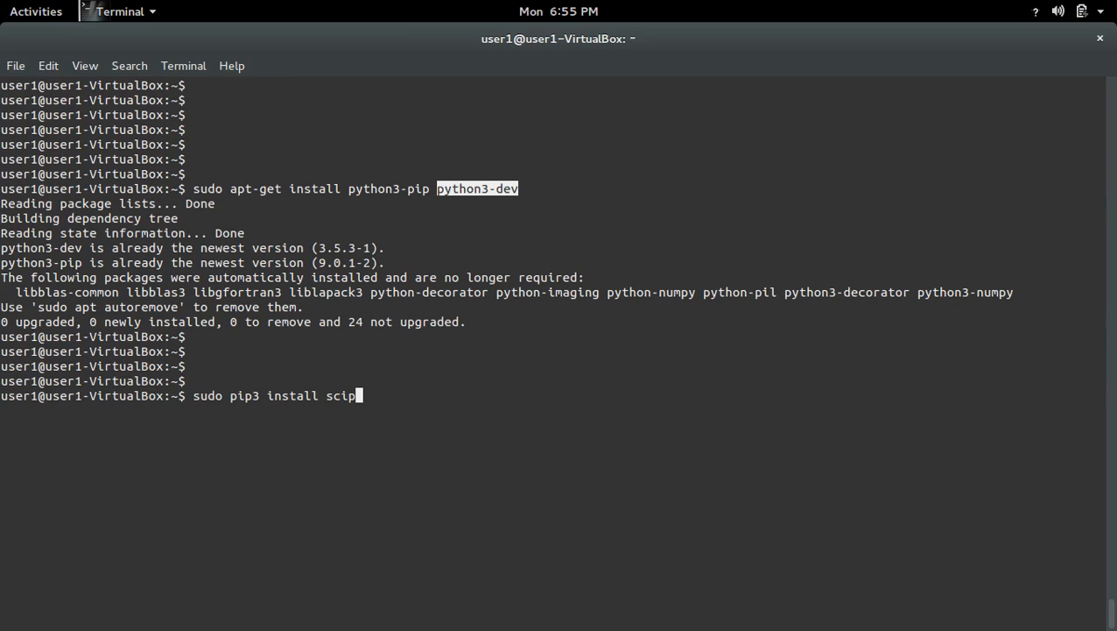
pyautogui.write('y')
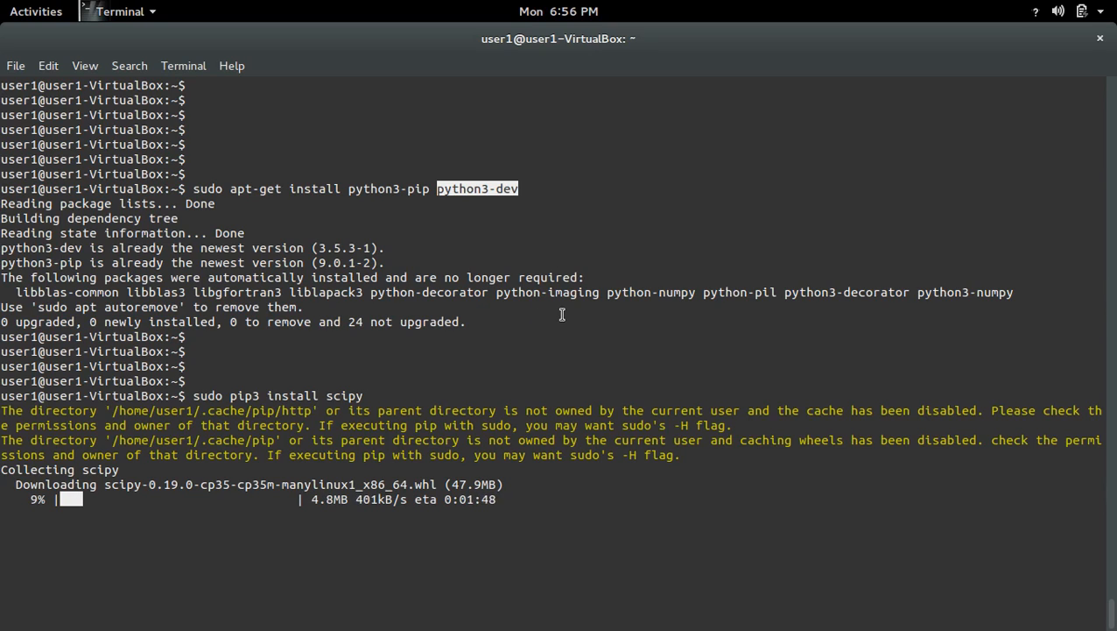
pyautogui.moveTo(610, 339)
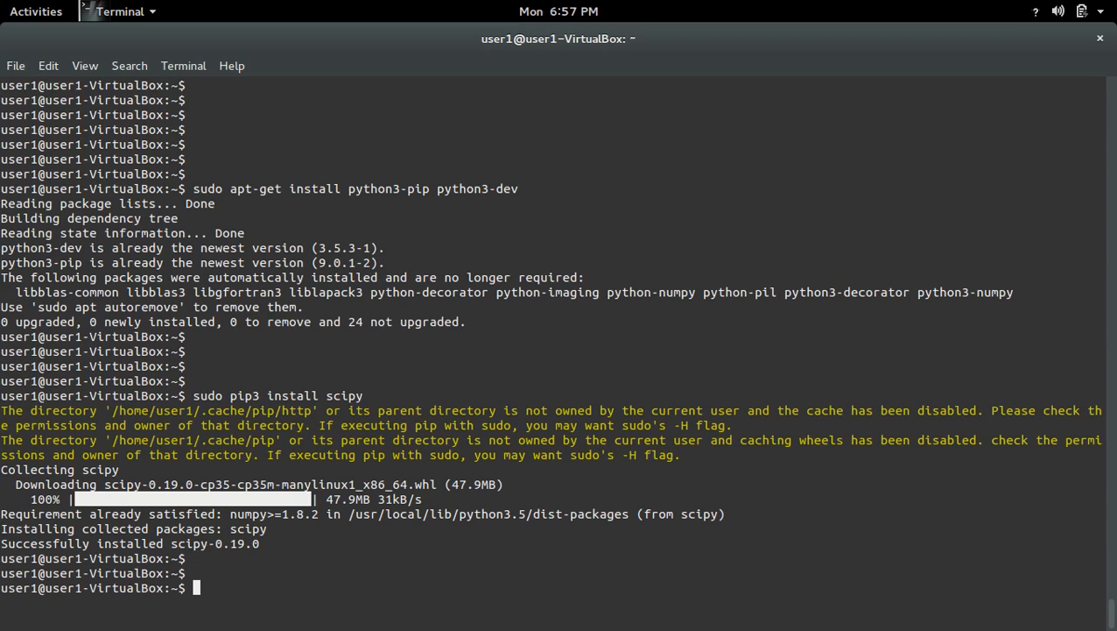
# In a python3.5 shell run 'import scipy' without error, then quit()
pyautogui.write('pyth')
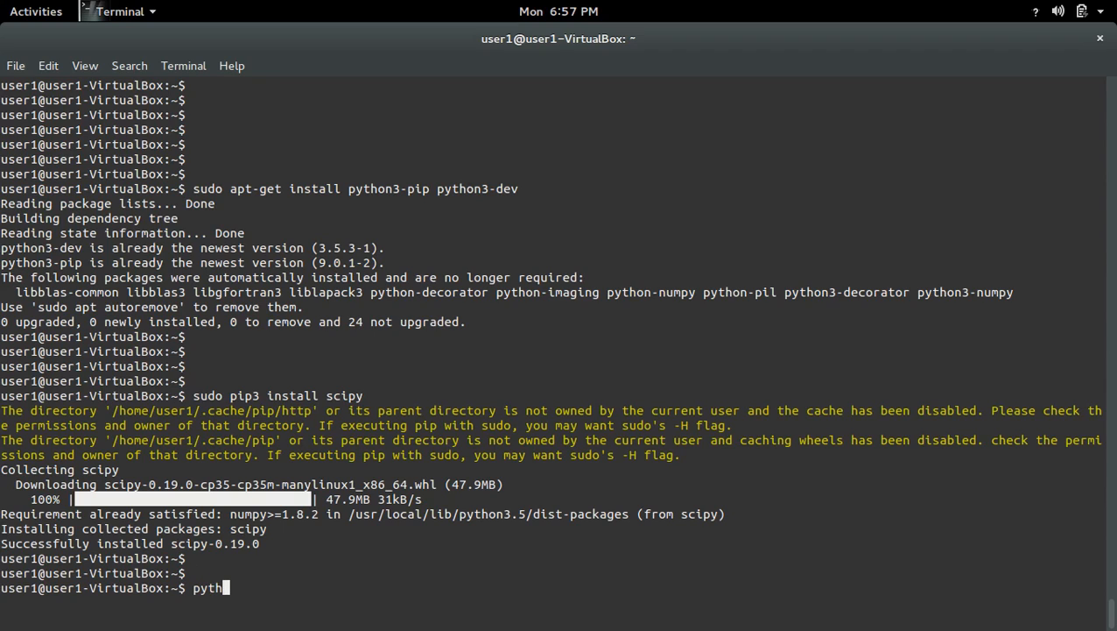
pyautogui.write('on3')
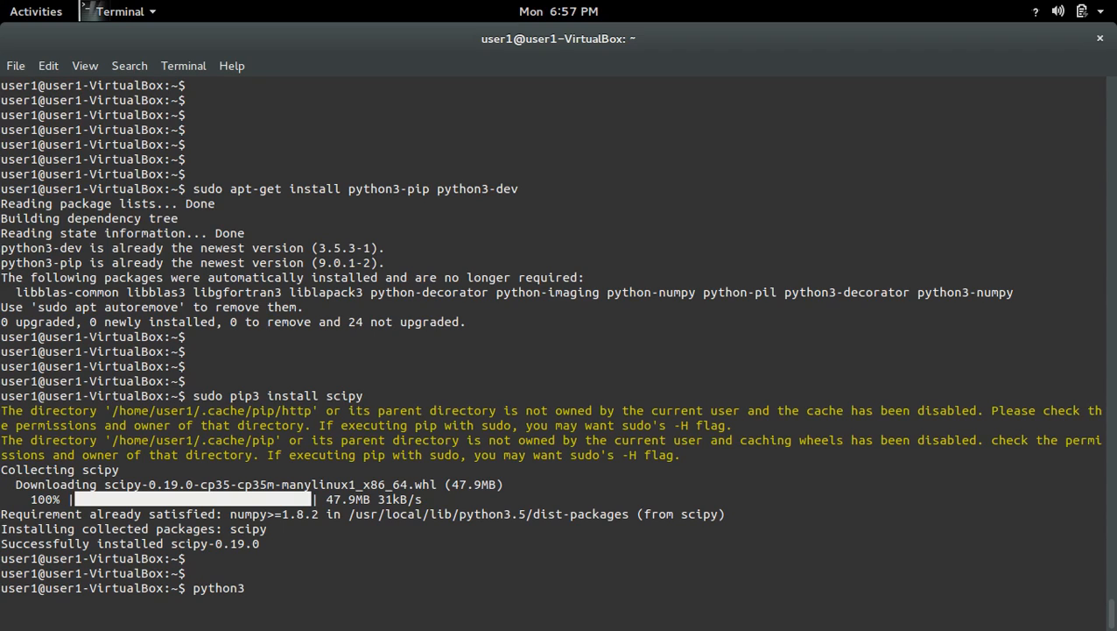
pyautogui.write('.5')
pyautogui.write('import scip')
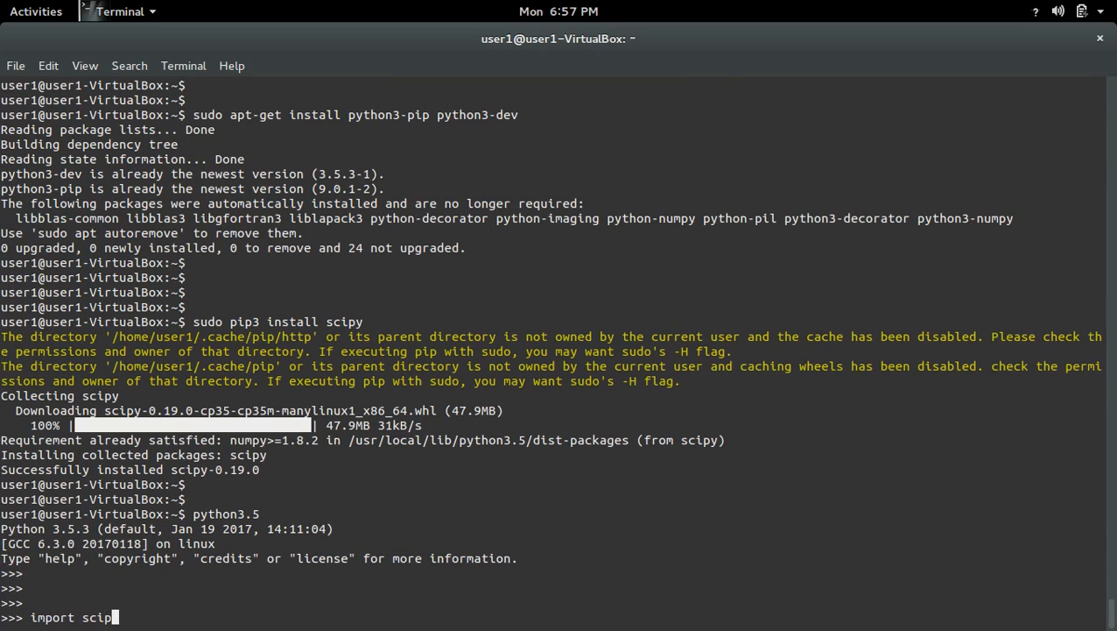
pyautogui.press('Return')
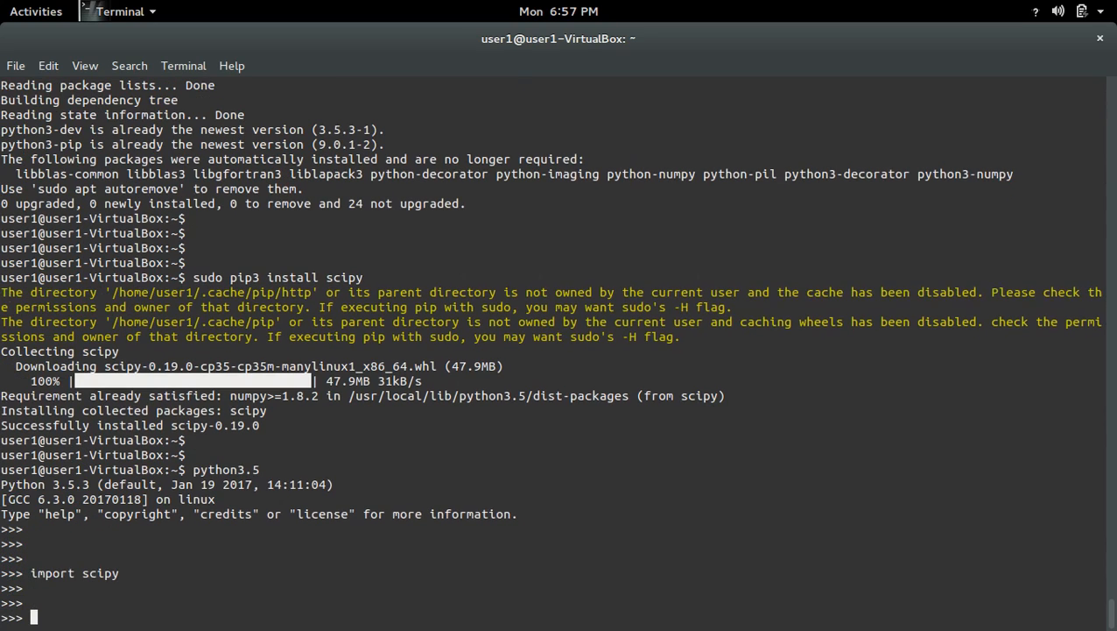
pyautogui.write('quit(')
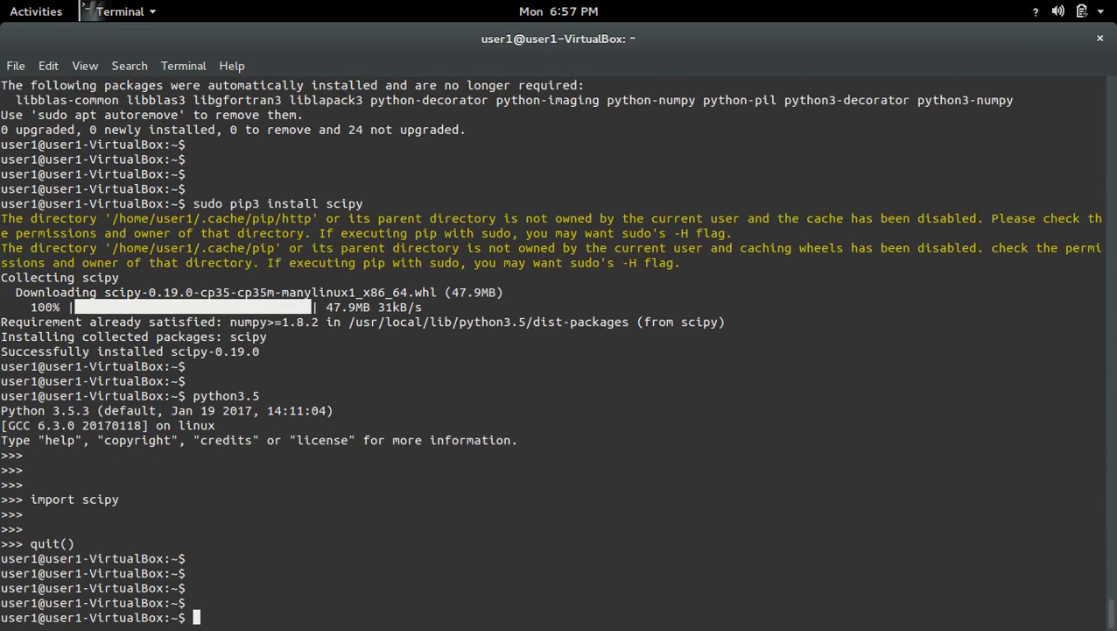
# In a python3.6 (Anaconda) shell run 'import scipy' without error, then quit()
pyautogui.write('python3.')
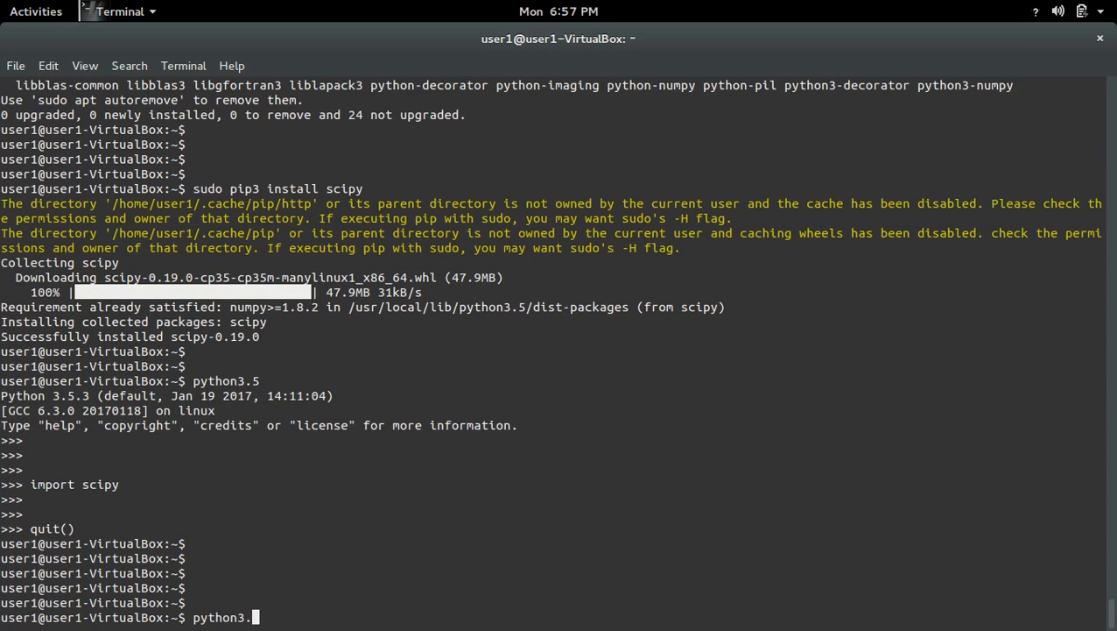
pyautogui.write('6')
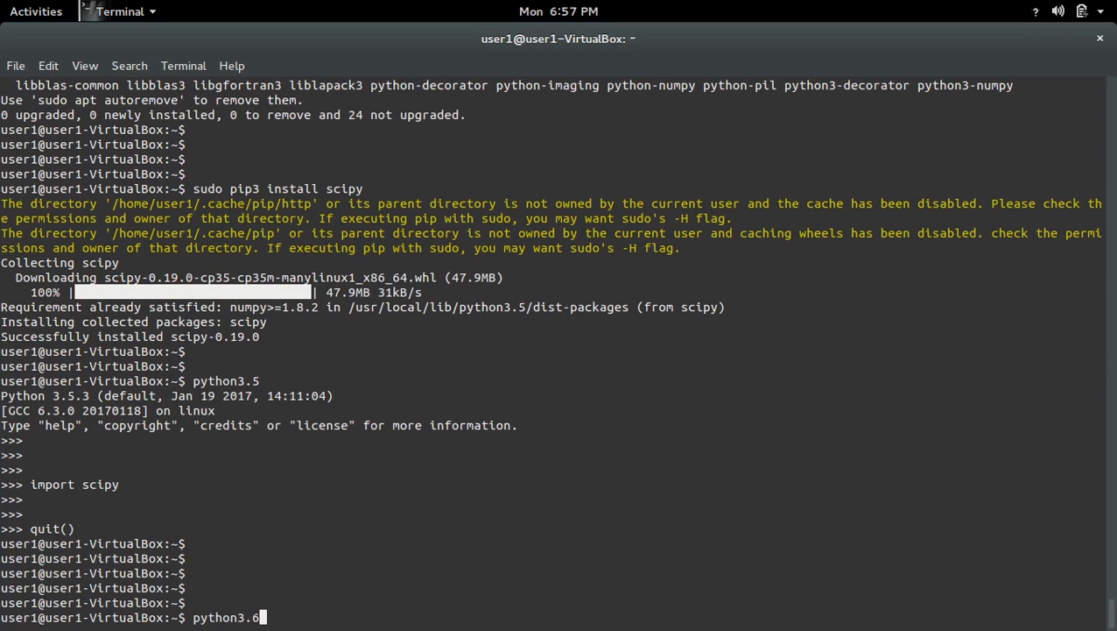
pyautogui.press('Return')
pyautogui.write('import sci')
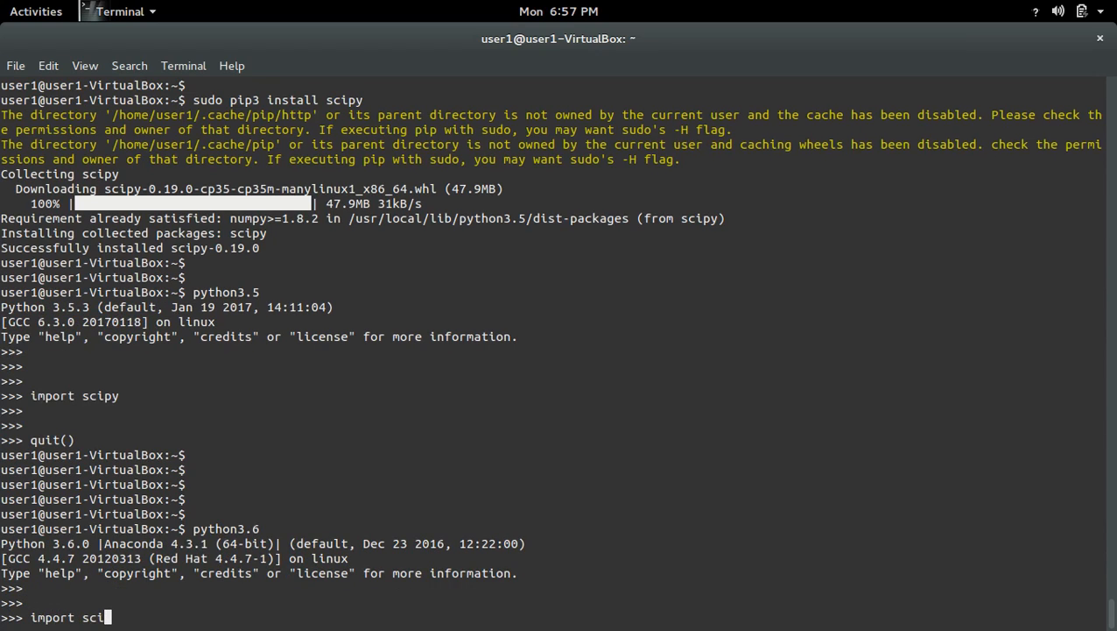
pyautogui.write('py')
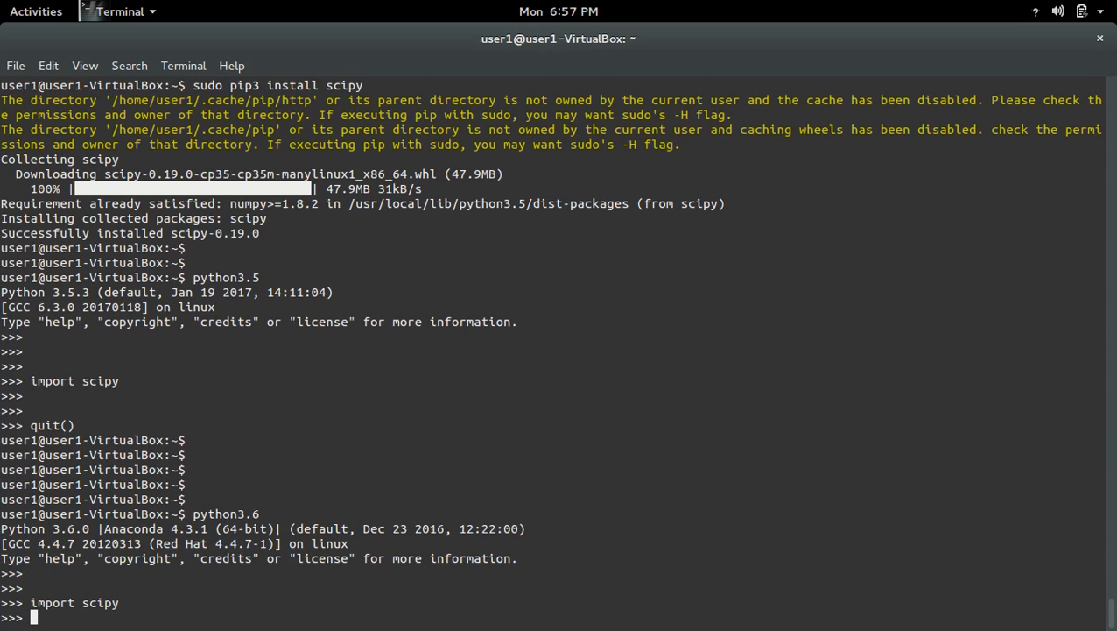
pyautogui.write('quit')
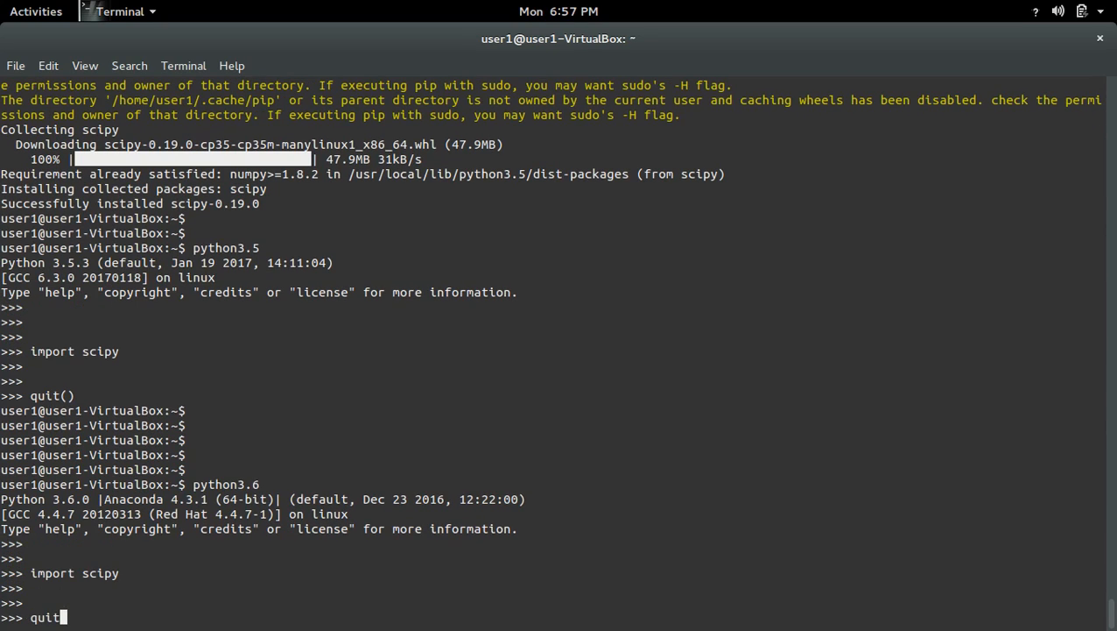
pyautogui.write('()')
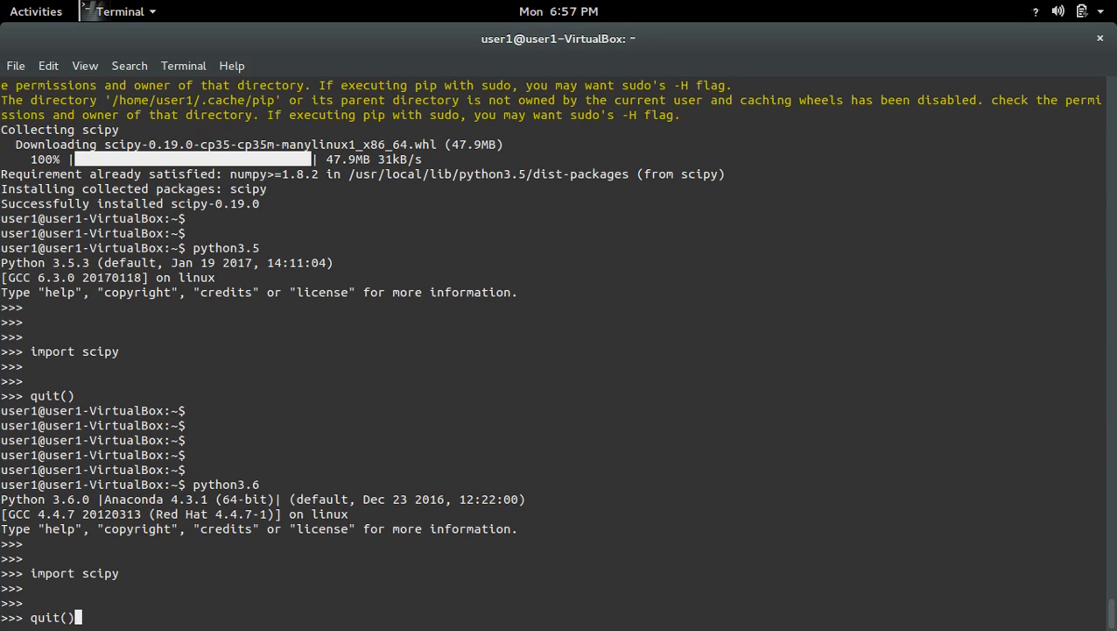
pyautogui.press('Return')
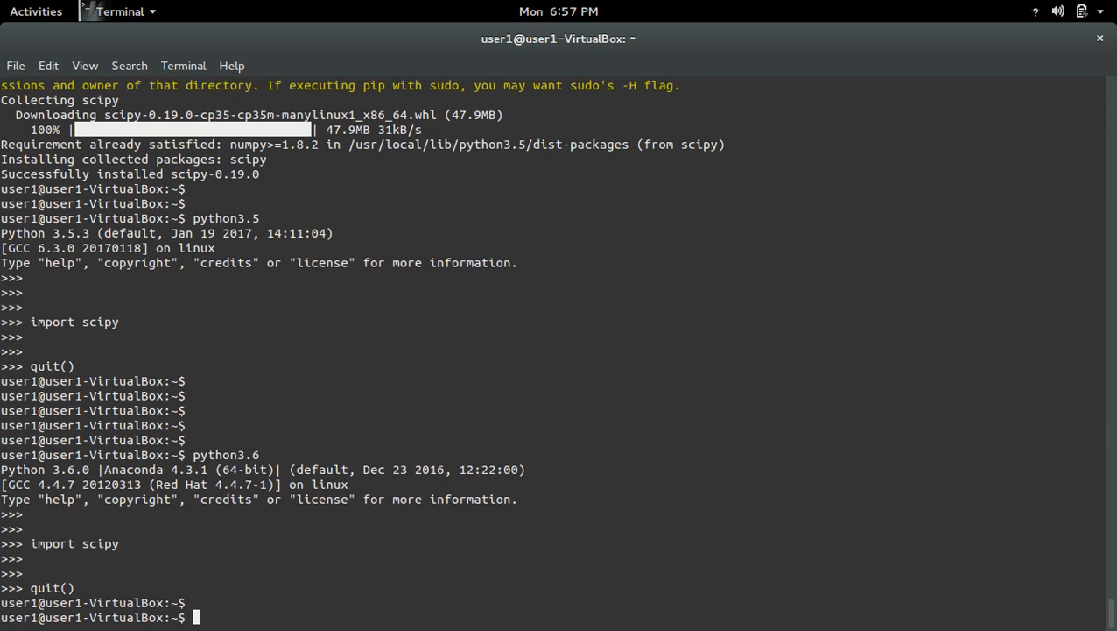
# Copy the line 'sudo pip3 uninstall scipy' from the gedit command notes
pyautogui.click(35, 10)
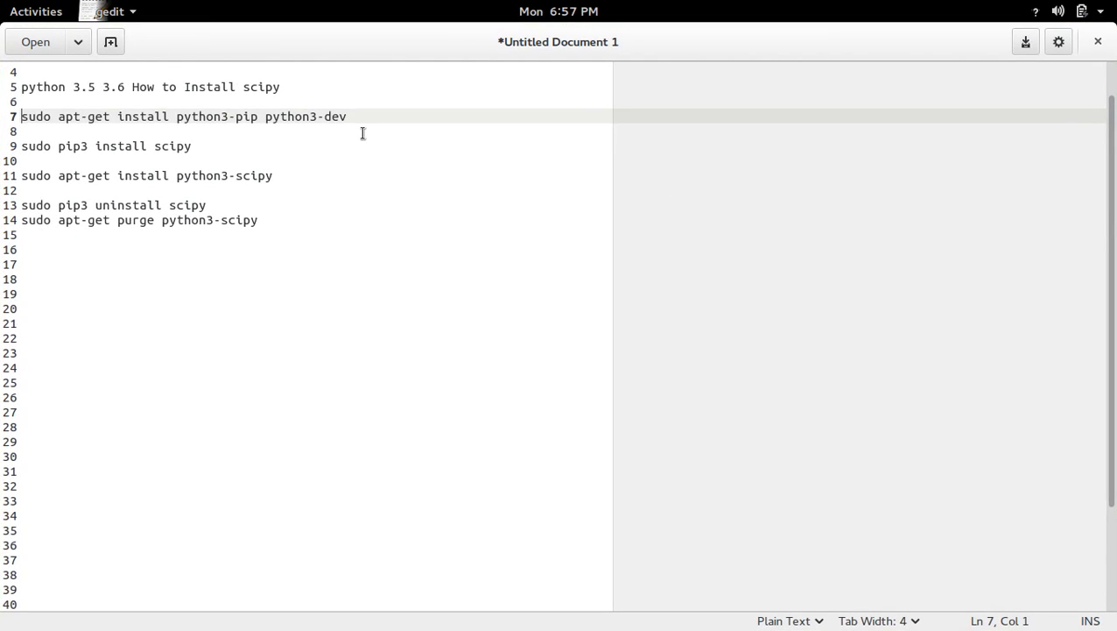
pyautogui.moveTo(273, 175)
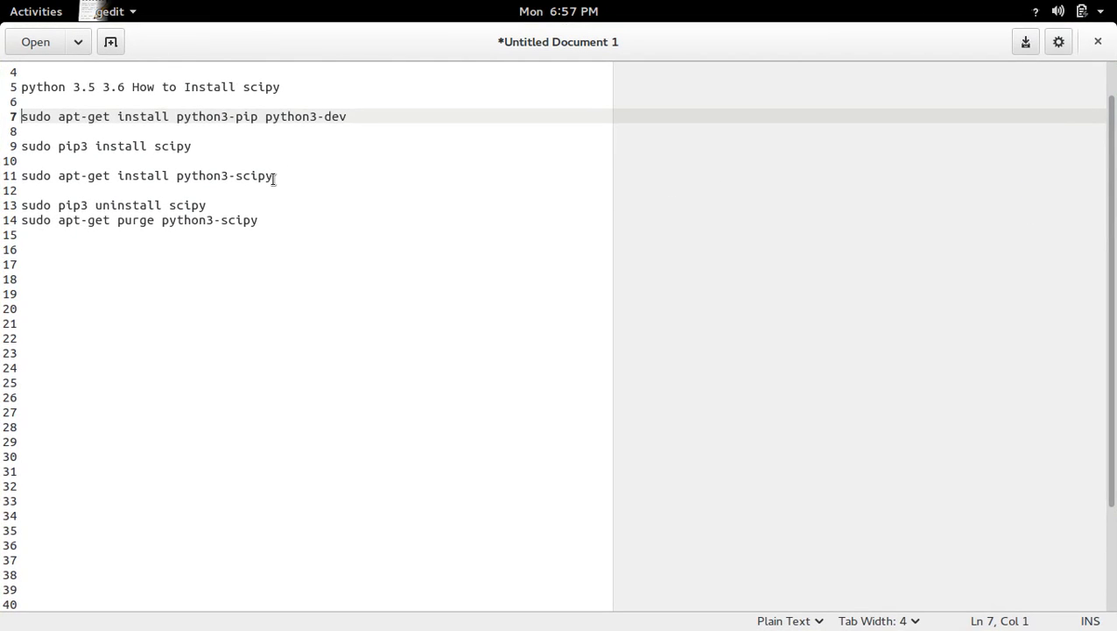
pyautogui.tripleClick(144, 175)
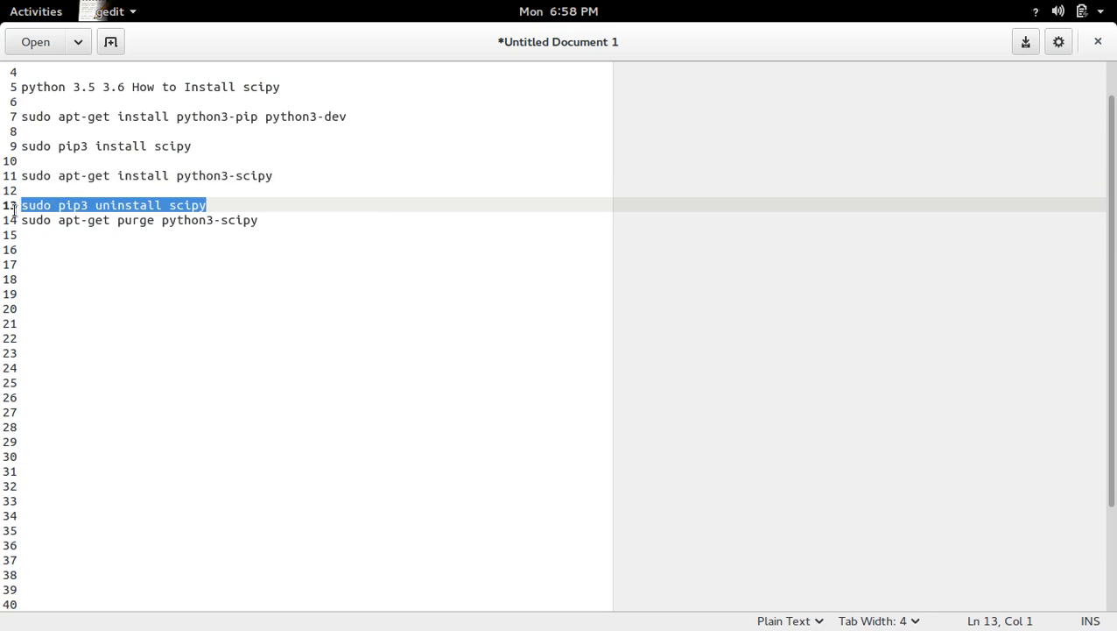
pyautogui.press('Super')
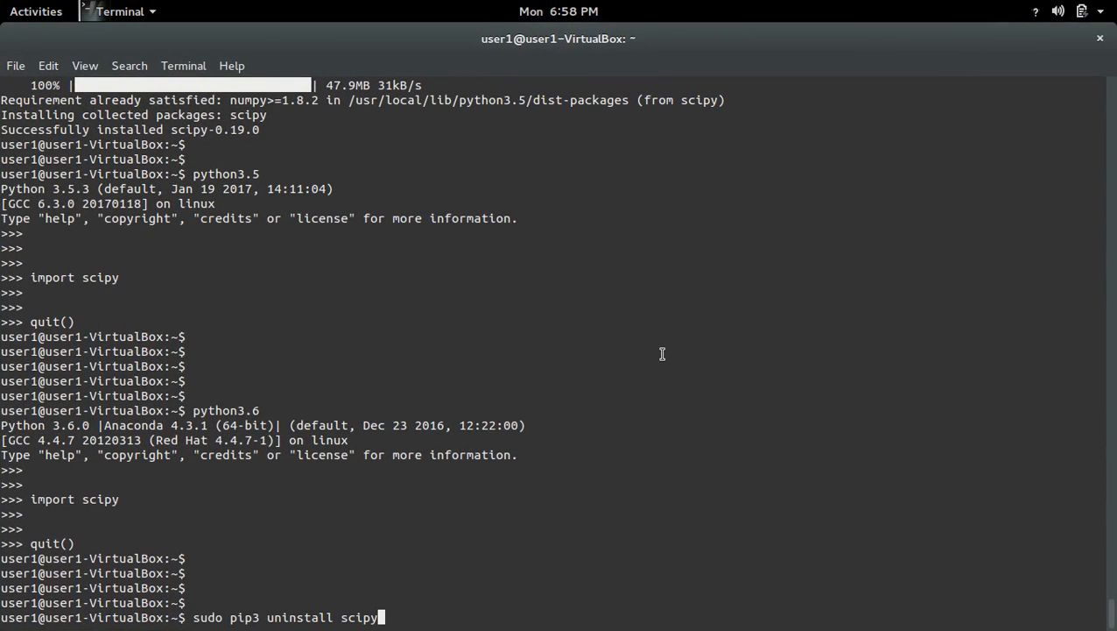
pyautogui.moveTo(248, 616)
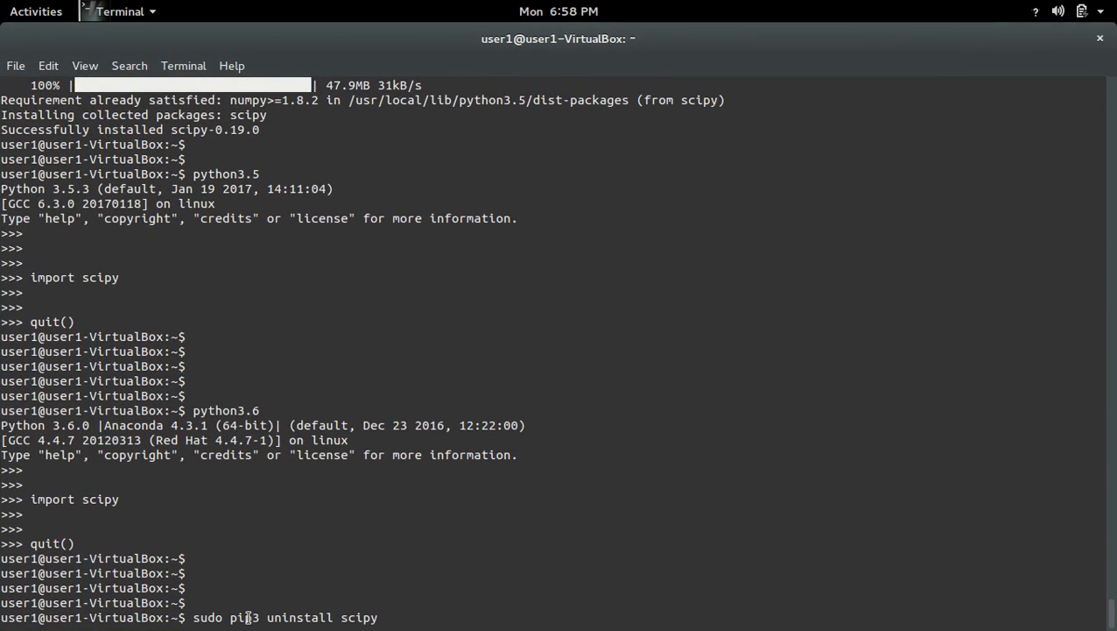
pyautogui.moveTo(481, 610)
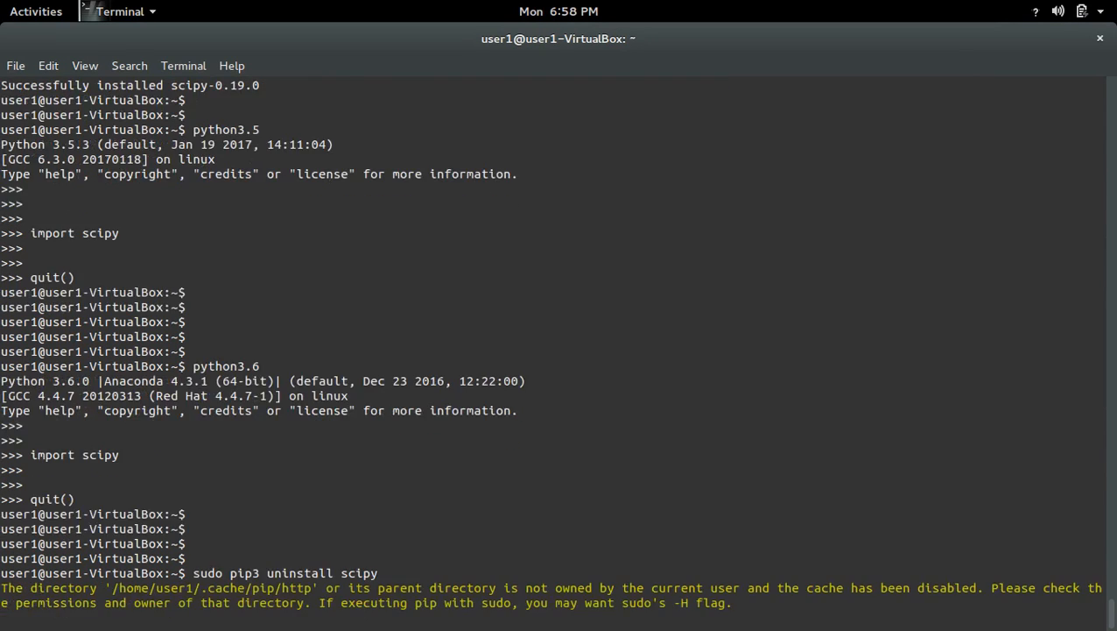
# Confirm 'sudo pip3 uninstall scipy' to remove the pip-installed SciPy
pyautogui.press('Return')
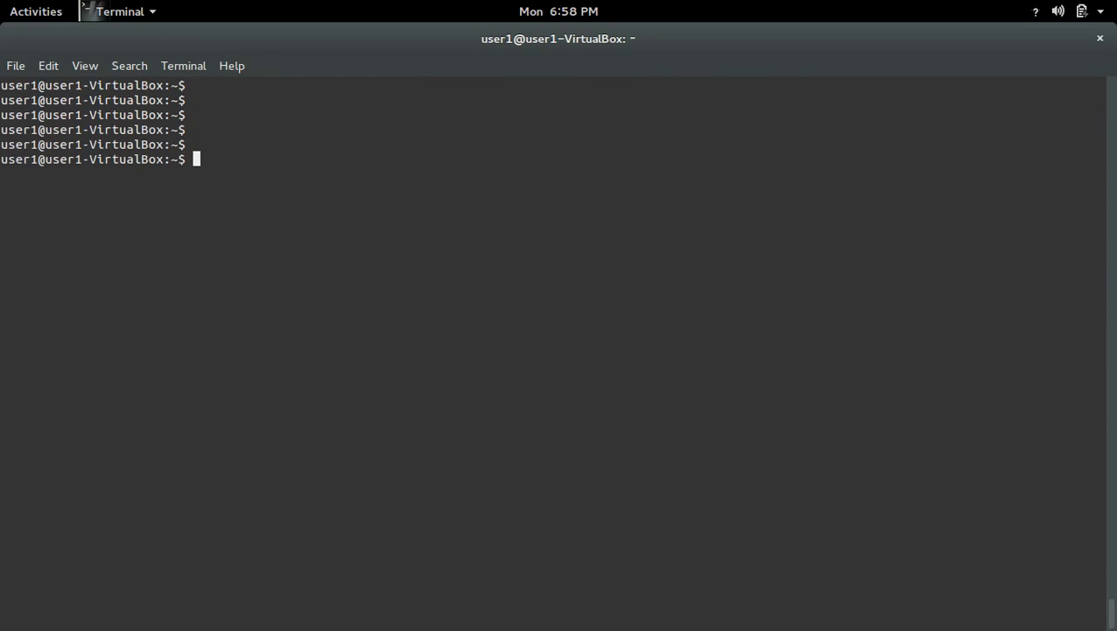
# In python3.5 run 'import scipy', which fails with no module named scipy, then quit
pyautogui.write('python3')
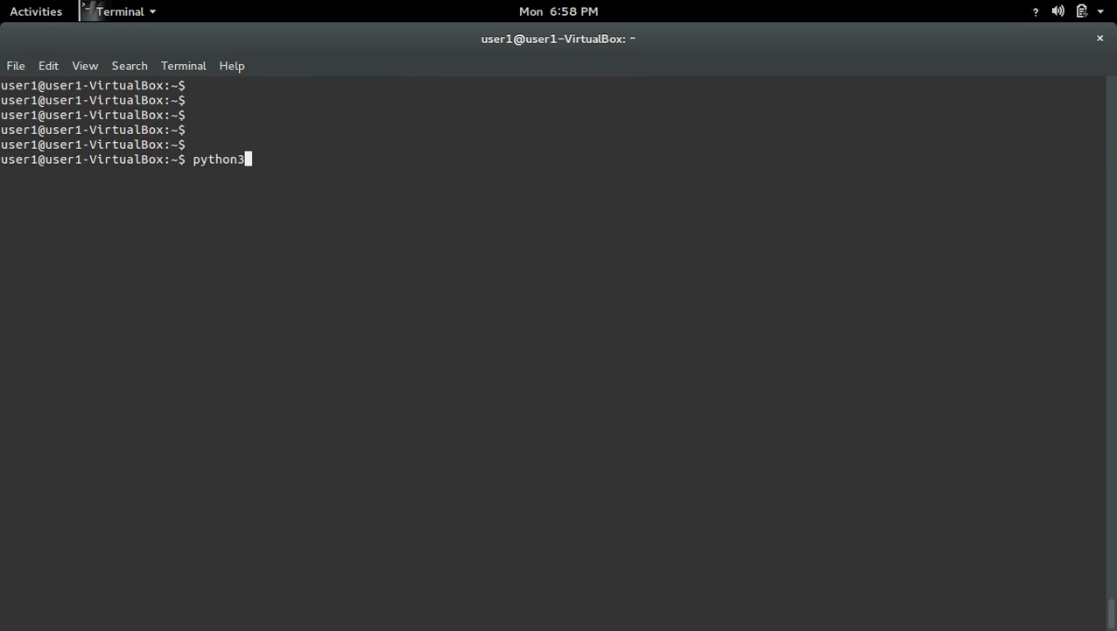
pyautogui.write('.5')
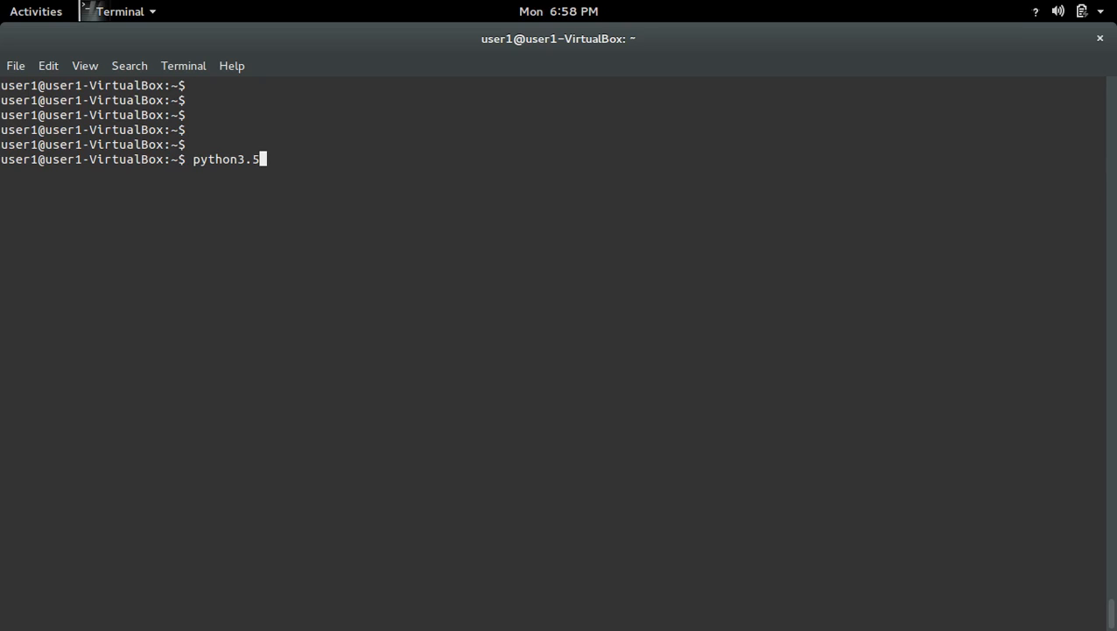
pyautogui.write('impo')
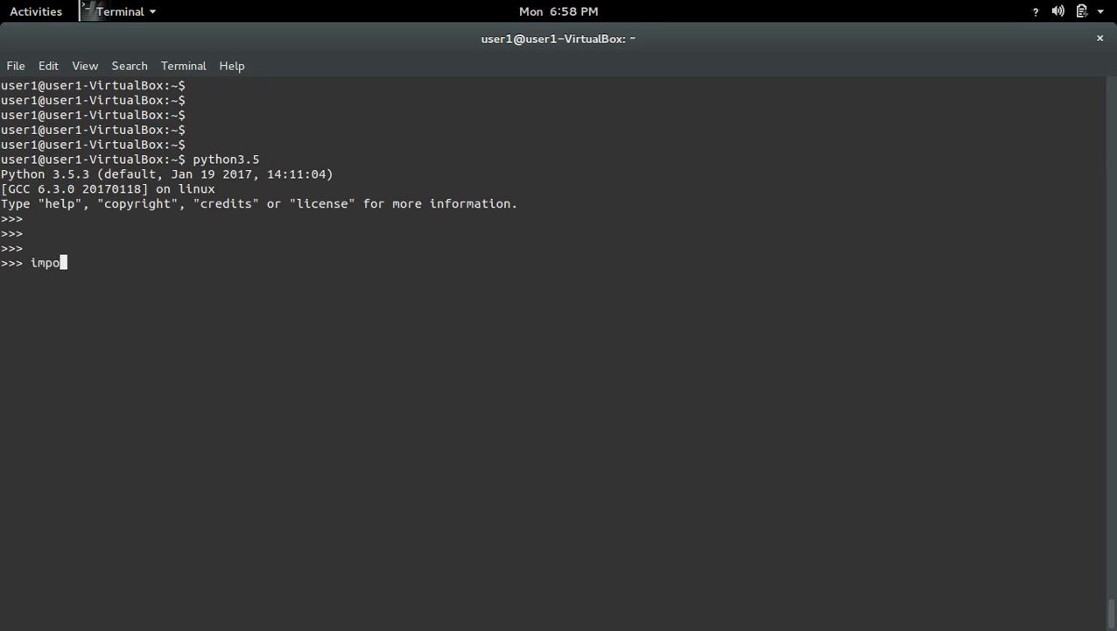
pyautogui.write('rt scipy')
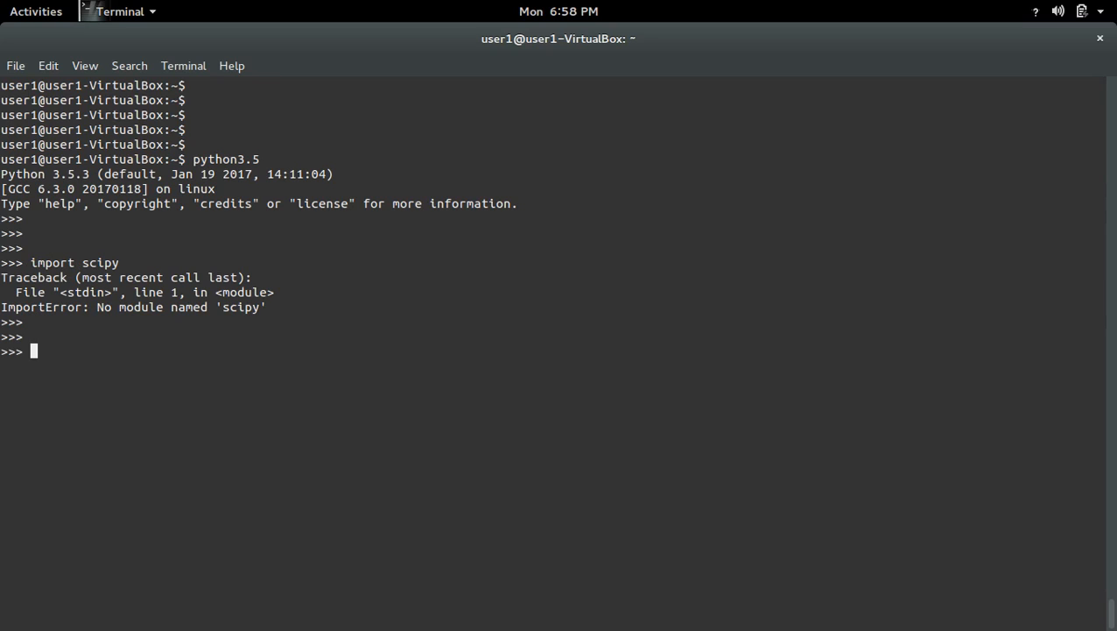
pyautogui.write('quit(')
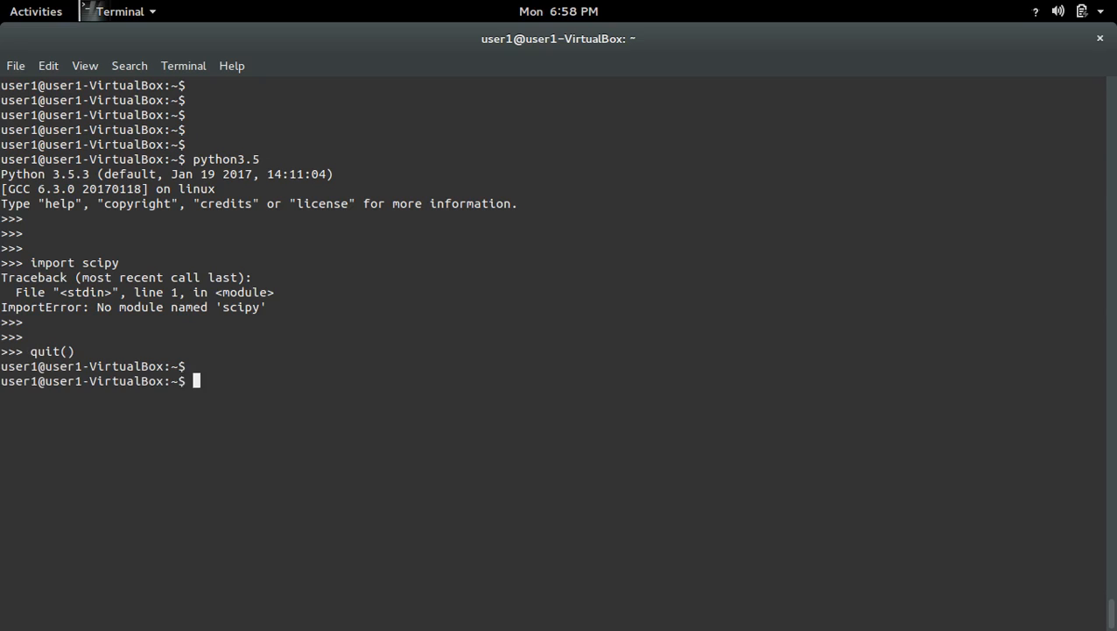
pyautogui.click(35, 11)
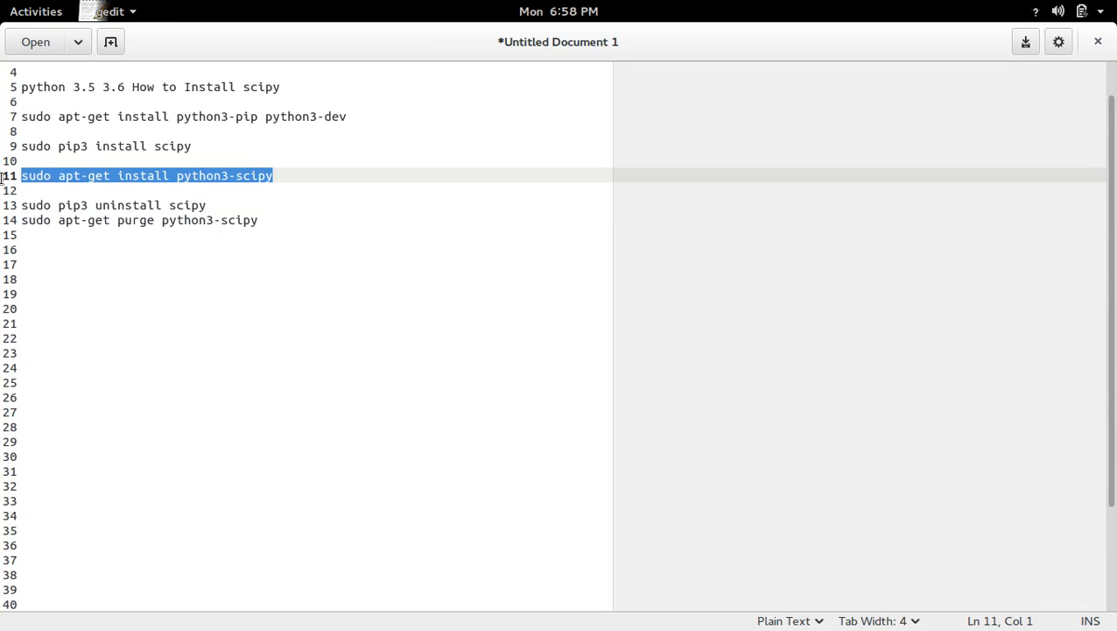
pyautogui.moveTo(206, 264)
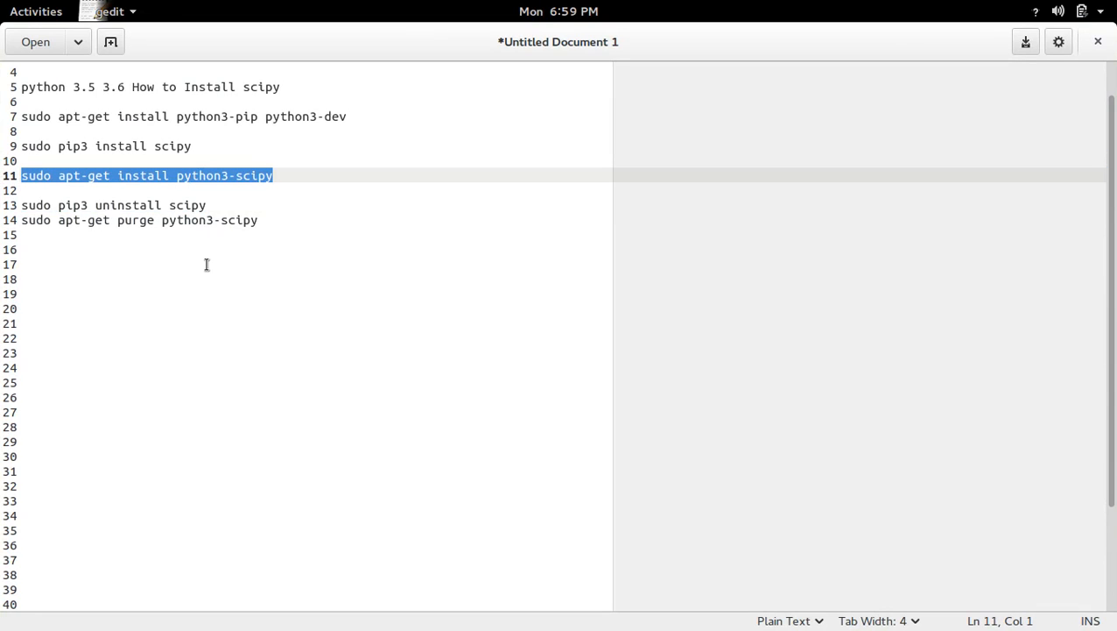
# Take 'sudo apt-get install python3-scipy' from the gedit notes and return to Terminal
pyautogui.click(35, 10)
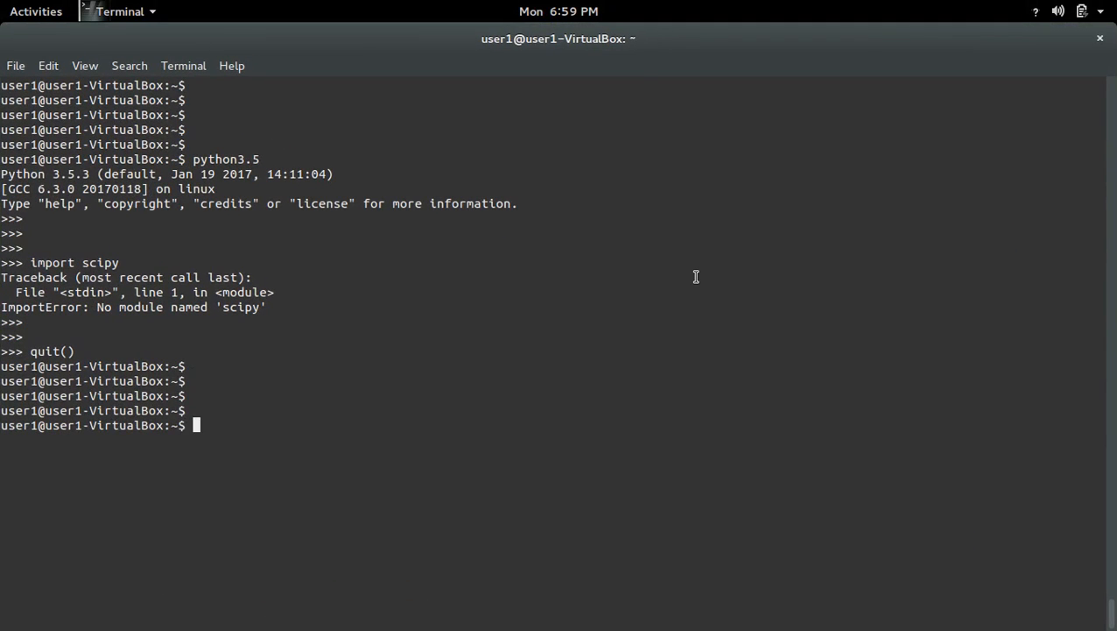
# Run 'sudo apt-get install python3-scipy', setting up python3-scipy 0.18.1-2
pyautogui.write('sudo apt-get install python3-scipy')
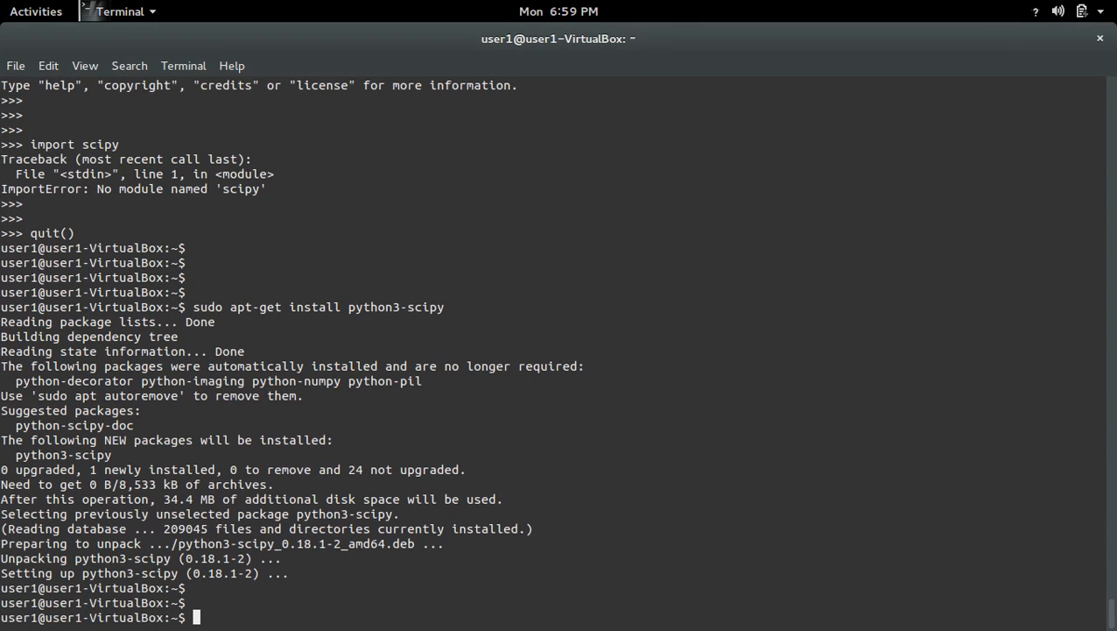
pyautogui.write('c')
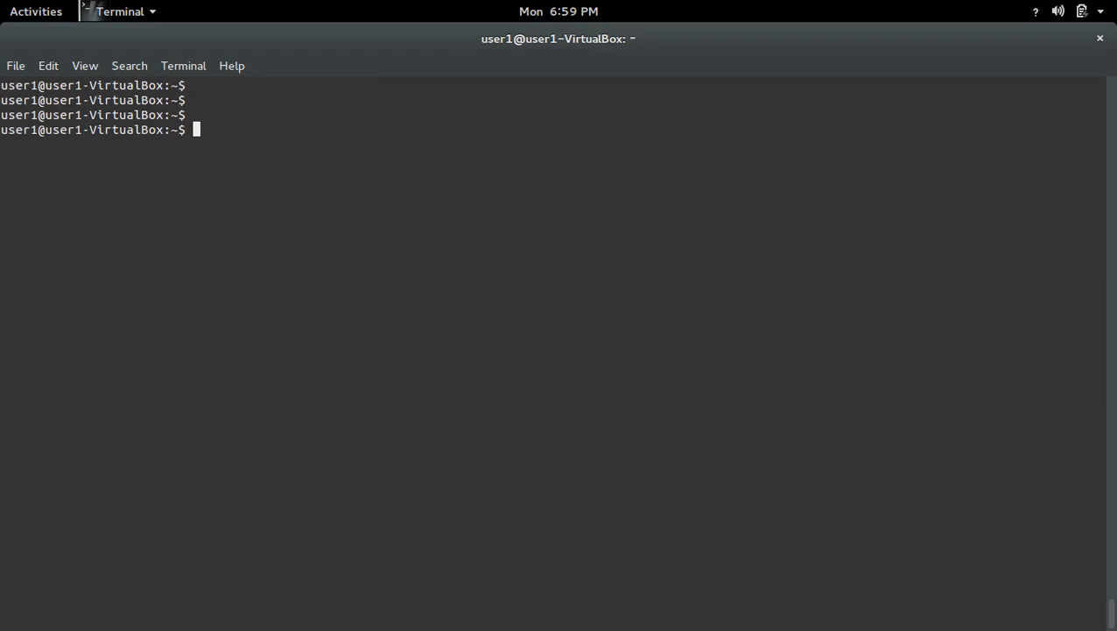
# In python3.5 run 'import scipy' without error, then quit()
pyautogui.write('python')
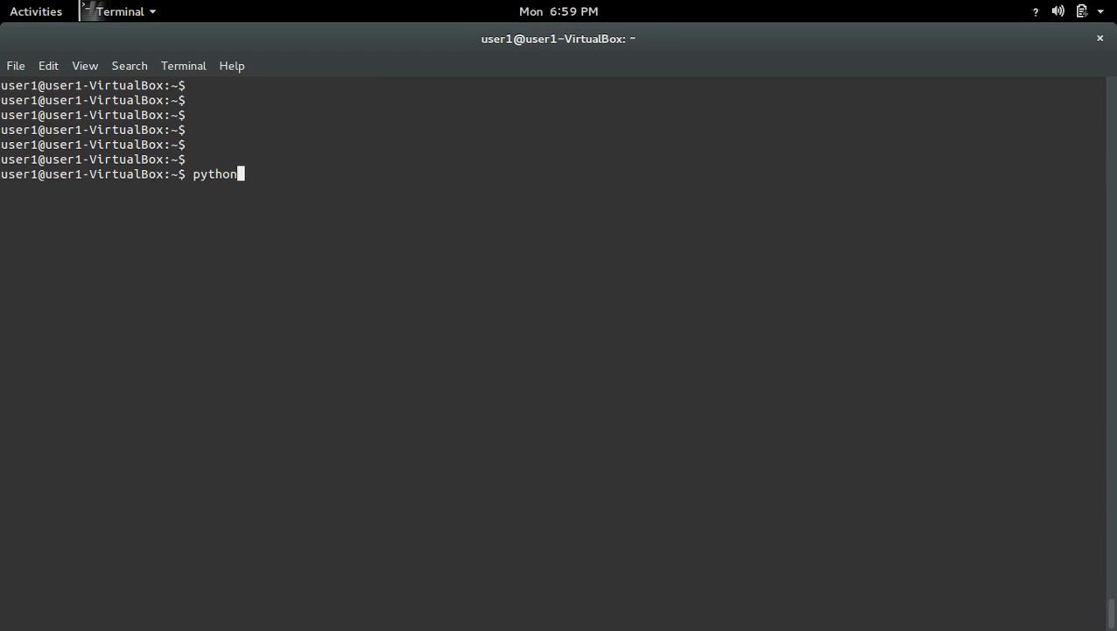
pyautogui.write('3.5')
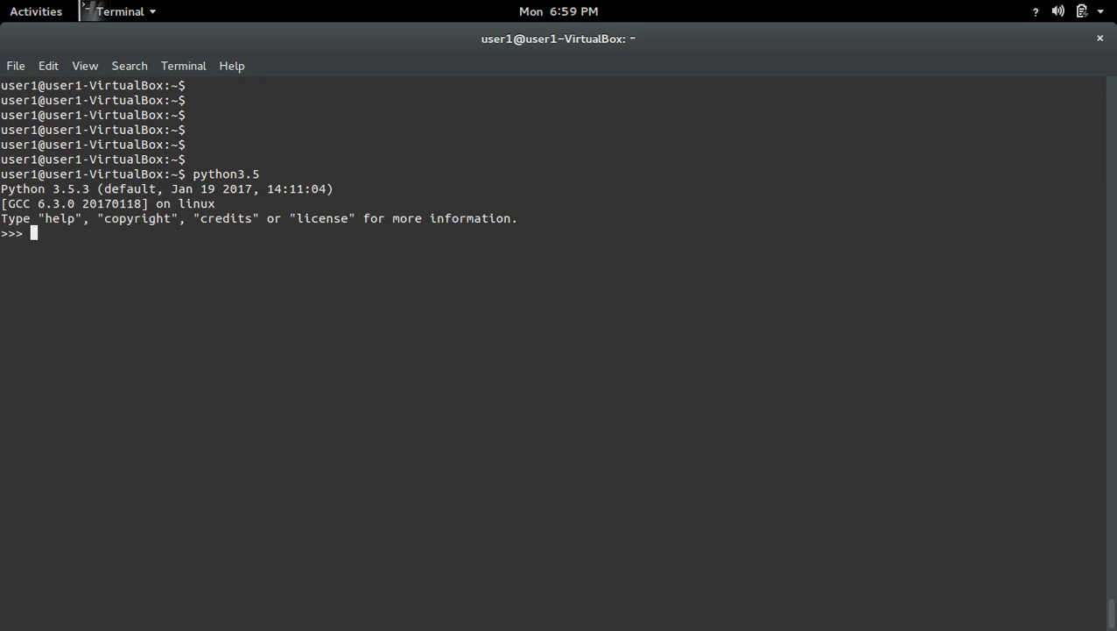
pyautogui.write('impo')
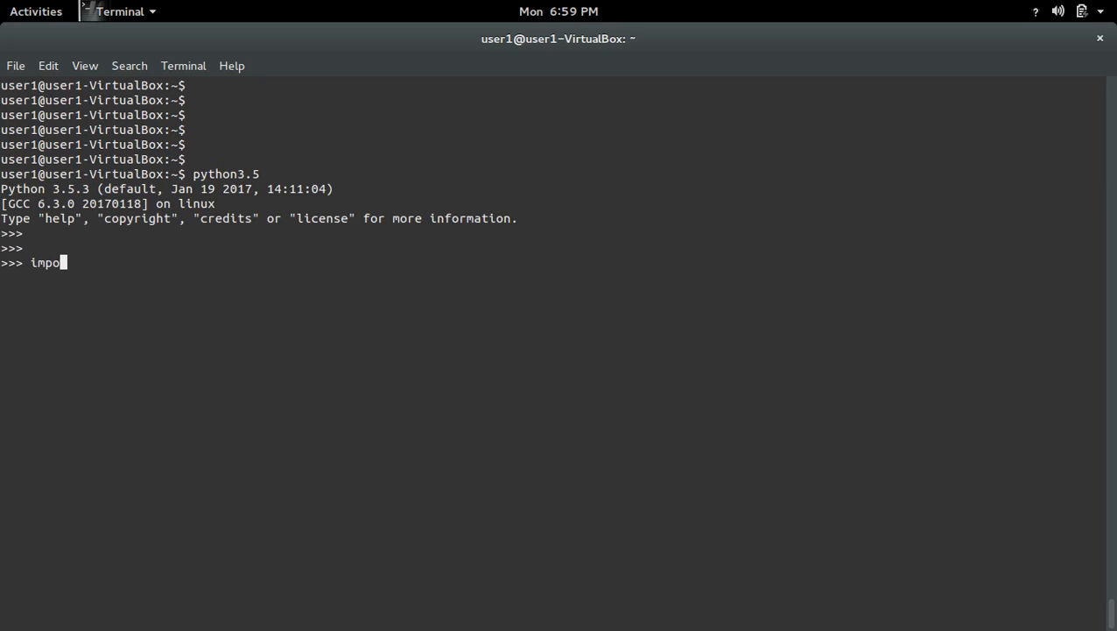
pyautogui.write('rt scip')
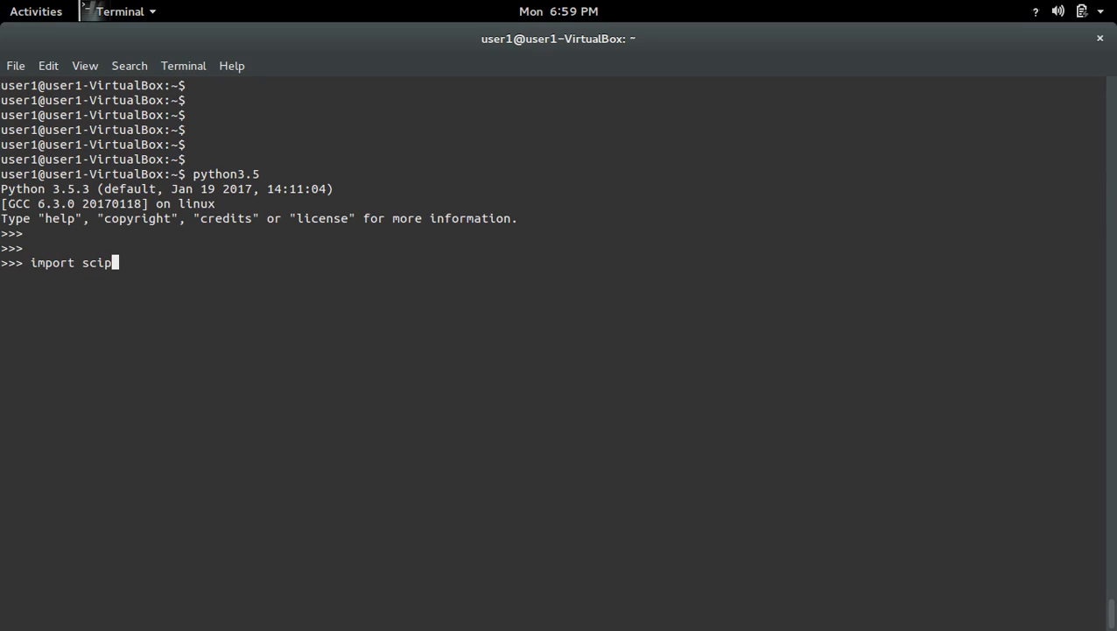
pyautogui.press('Return')
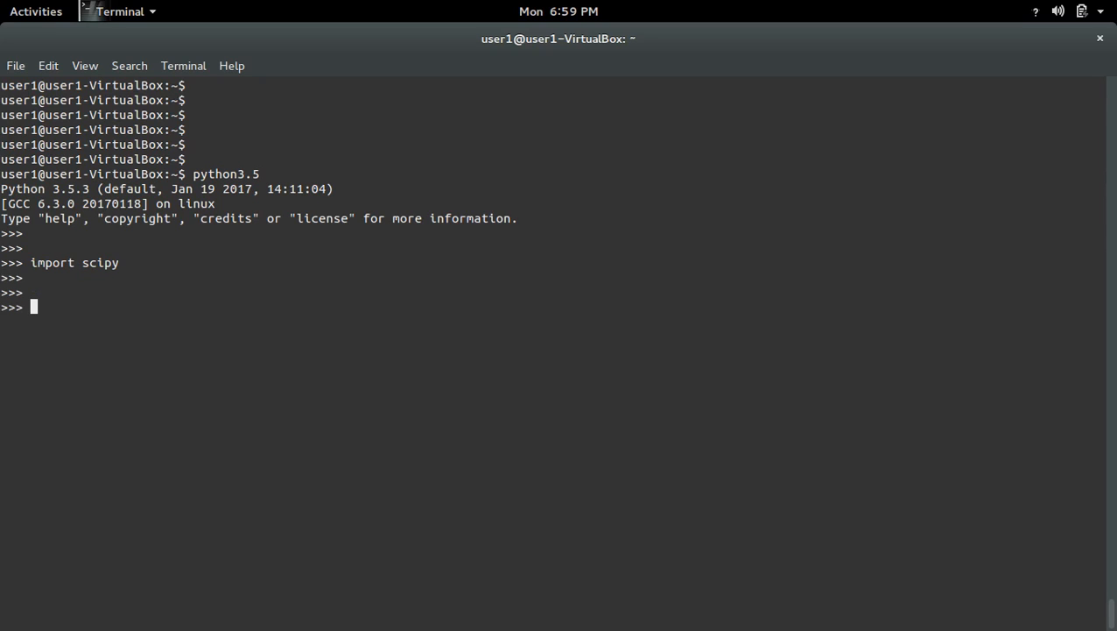
pyautogui.write('quit(')
pyautogui.write('python3.6')
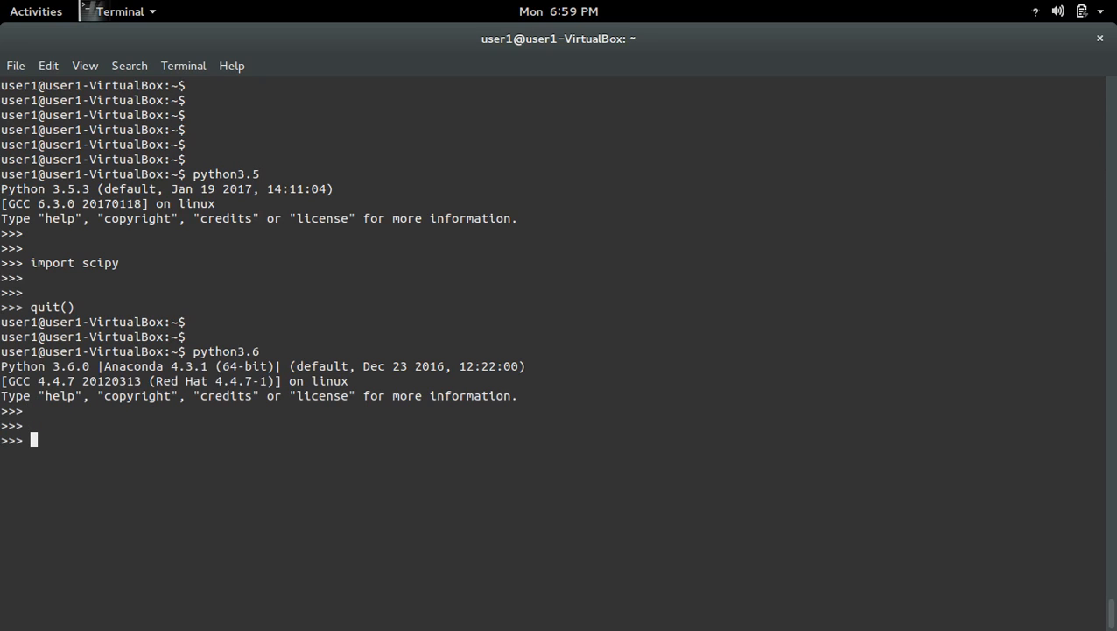
# In python3.6 run 'import scipy' without error, then quit()
pyautogui.write('import s')
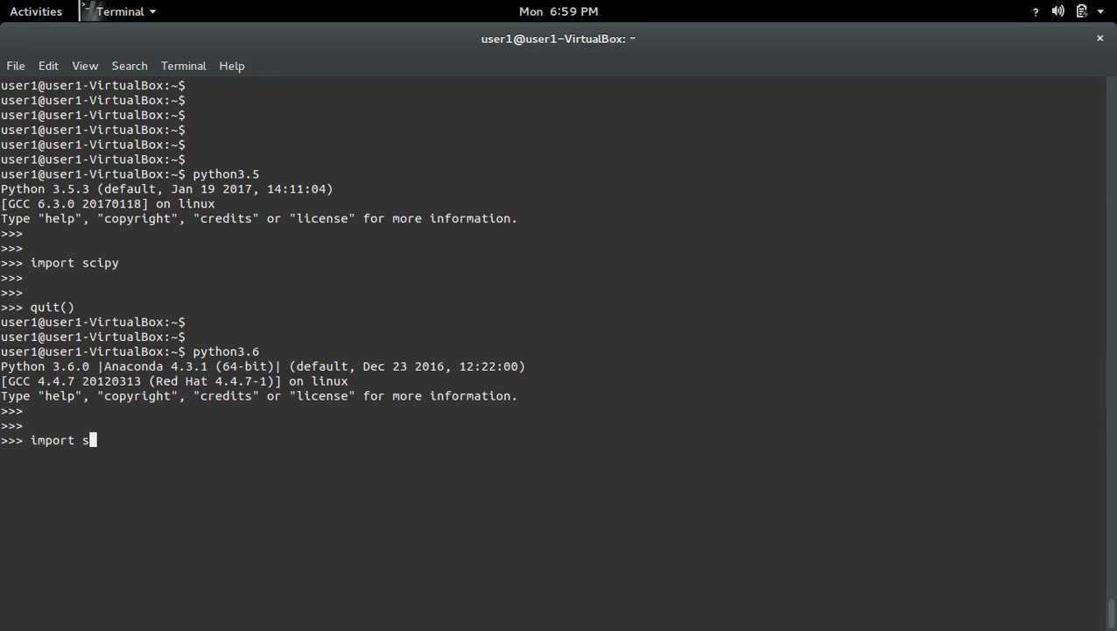
pyautogui.write('cip')
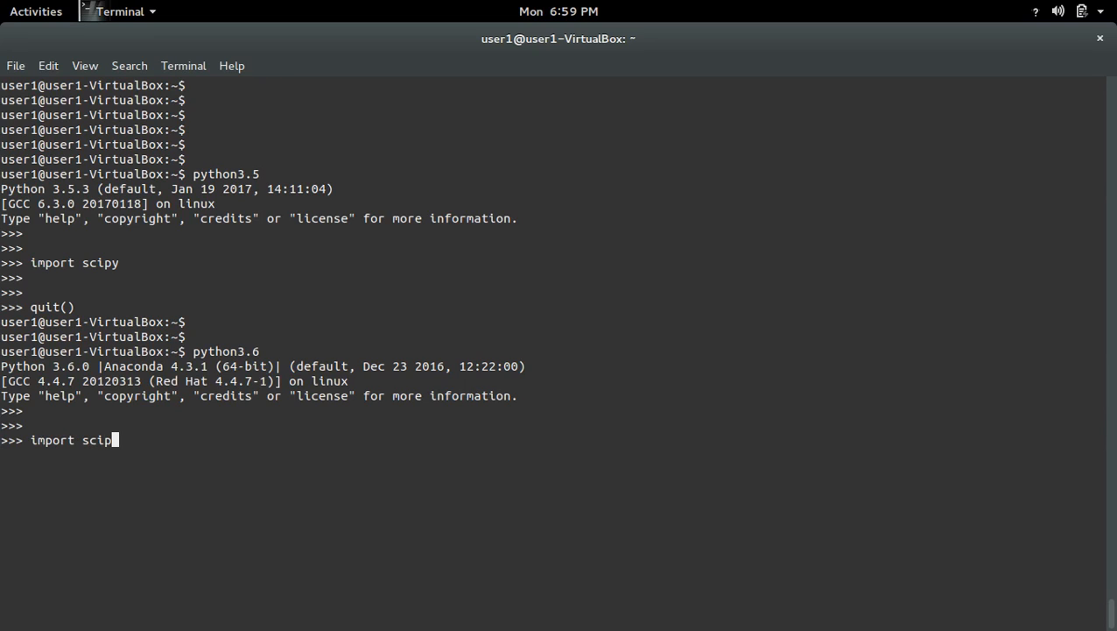
pyautogui.write('y')
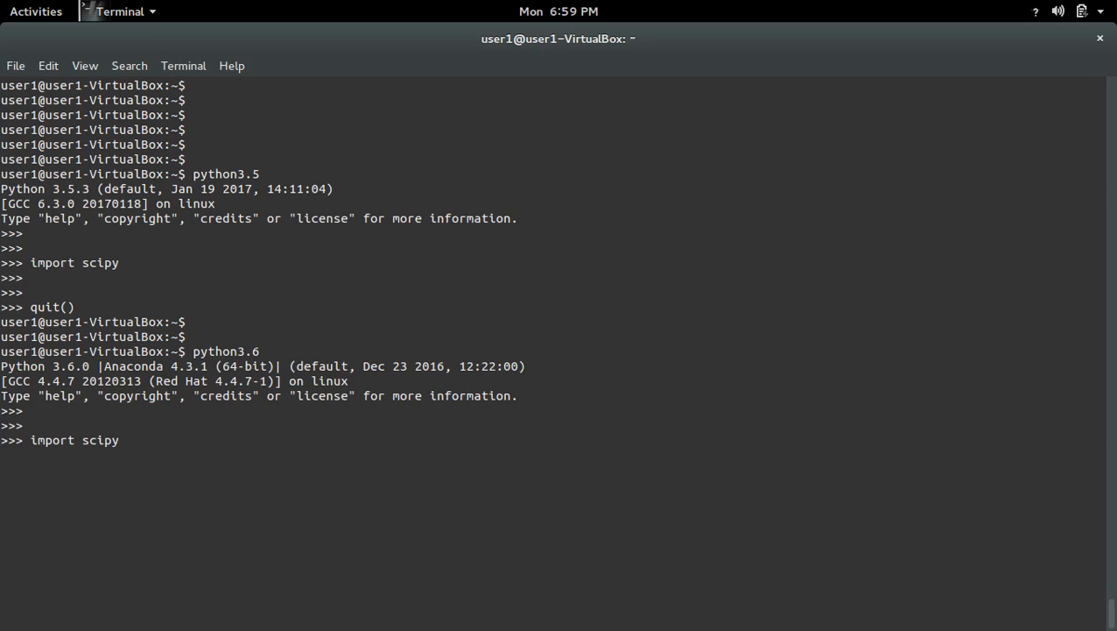
pyautogui.write('q')
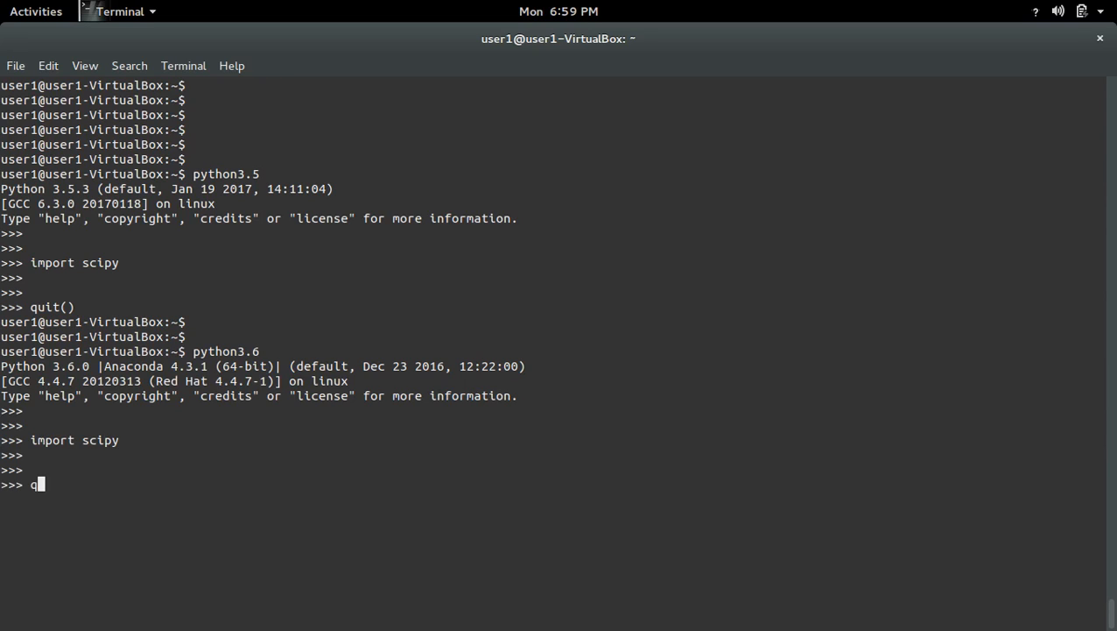
pyautogui.write('uit(')
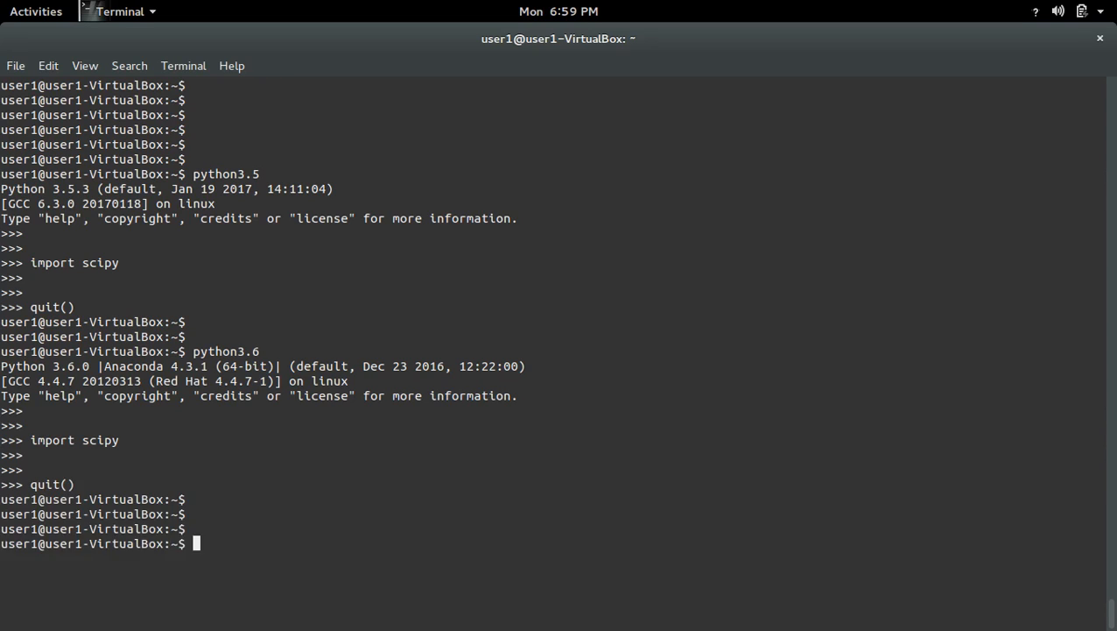
pyautogui.moveTo(697, 282)
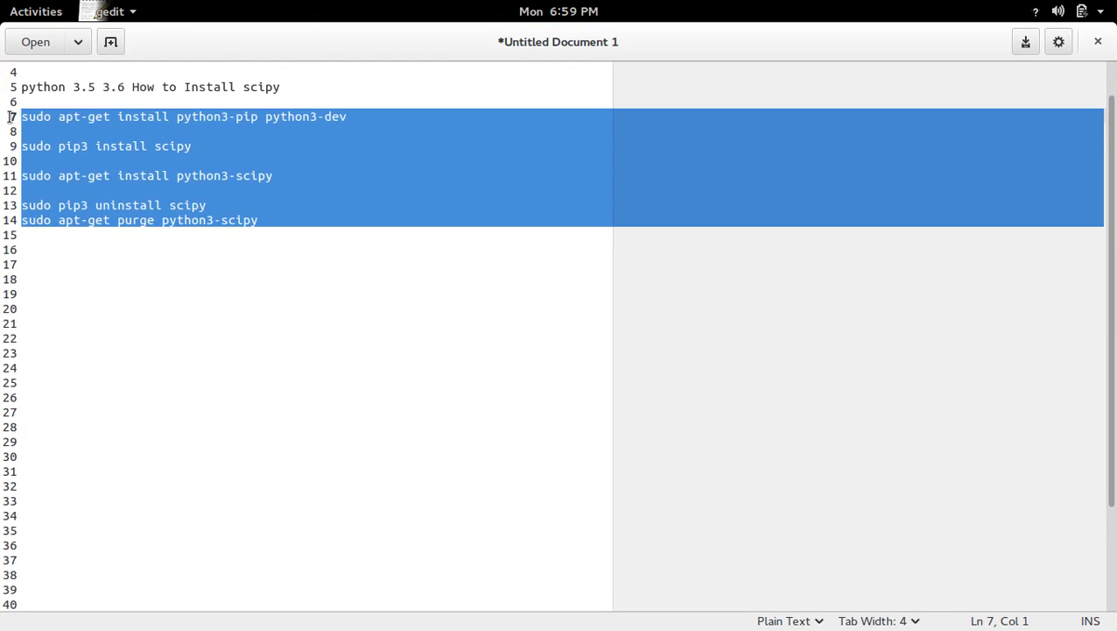
pyautogui.moveTo(413, 256)
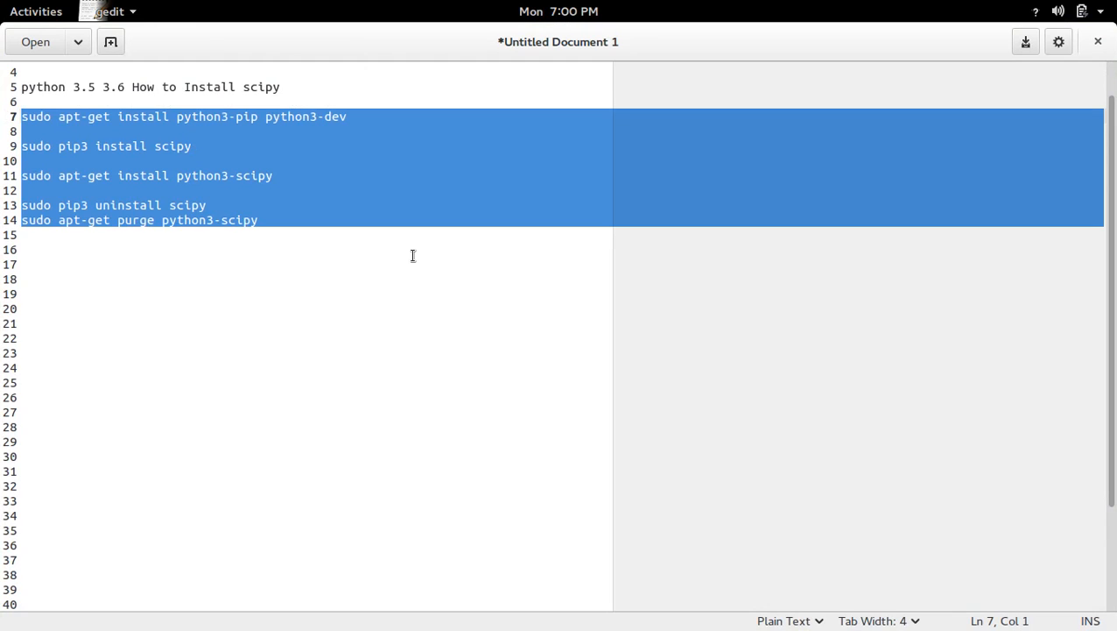
pyautogui.moveTo(242, 137)
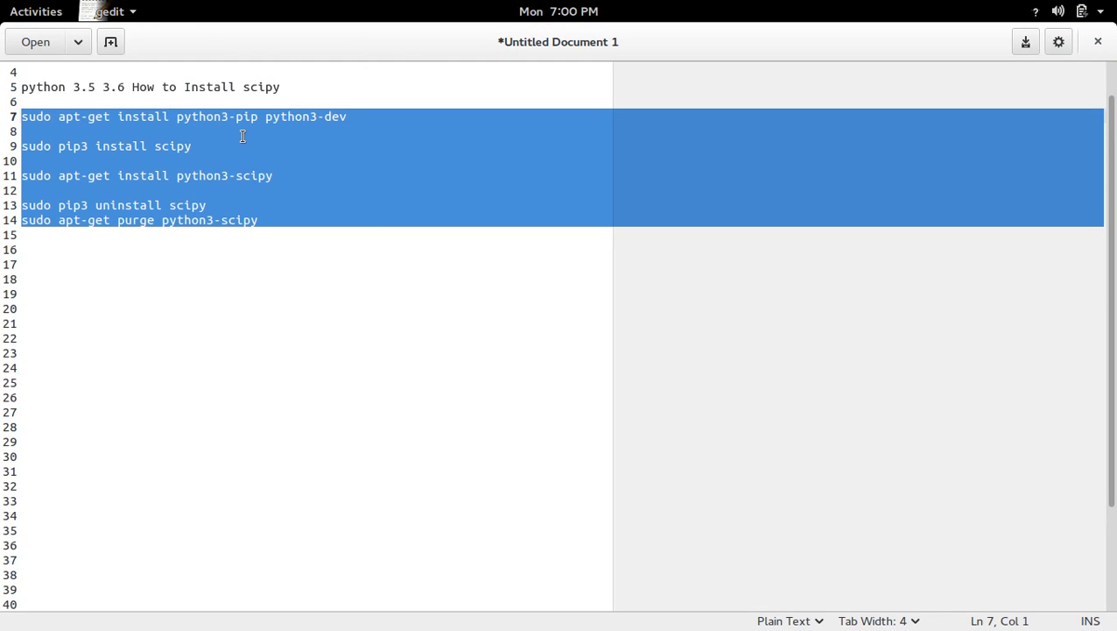
# Review the notes listing every SciPy install and uninstall command, leaving them unchanged
pyautogui.click(266, 293)
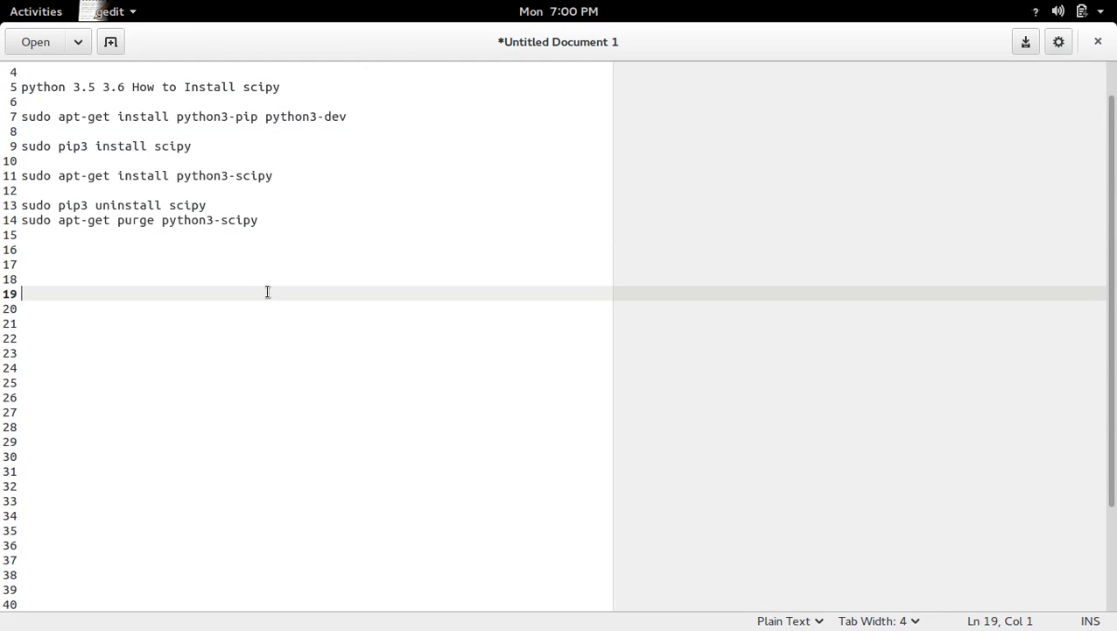